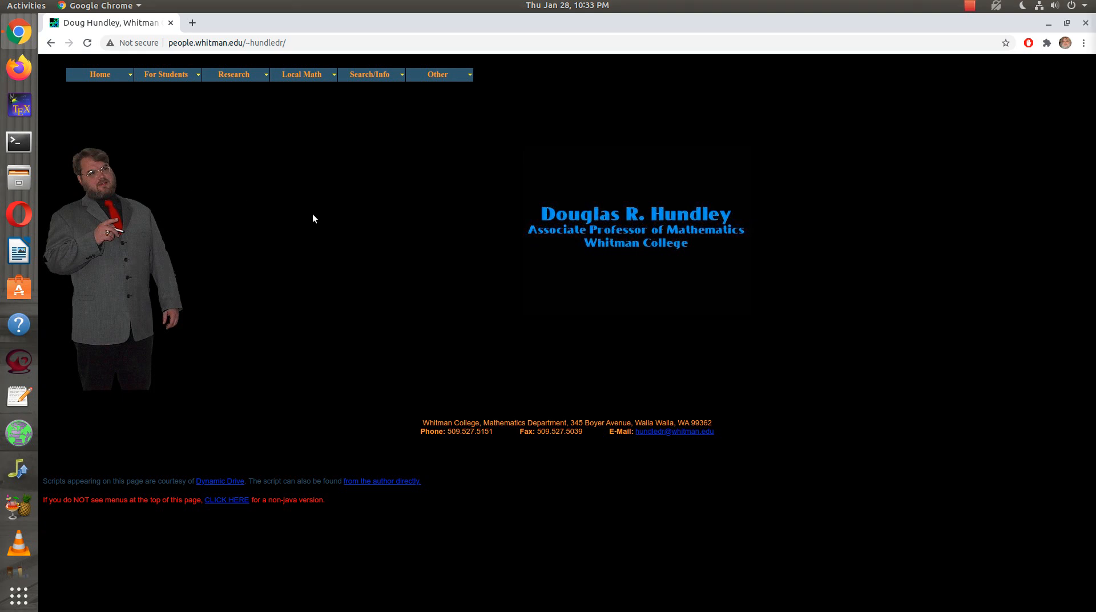
mouse_move(338, 200)
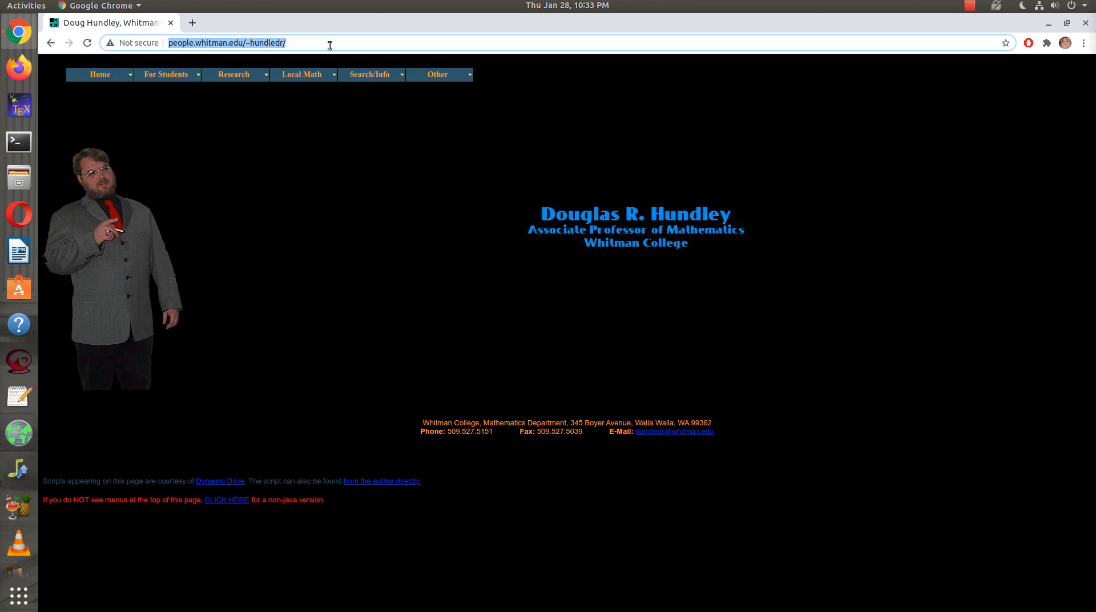
Navigate from the faculty page to octave-online.net via the address bar suggestion
text(oc)
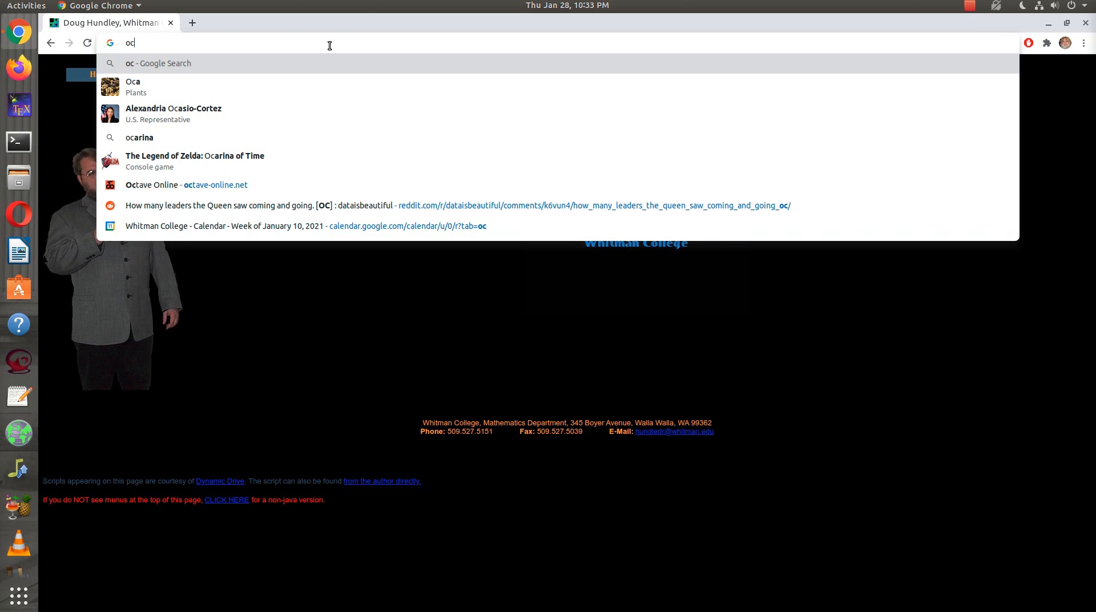
click(186, 185)
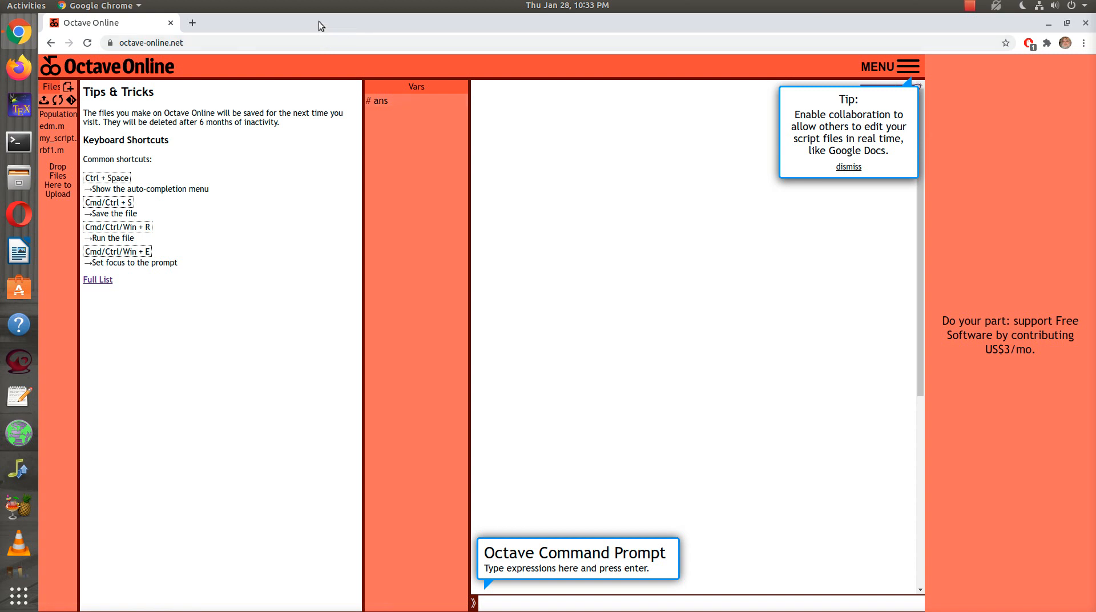
mouse_move(639, 547)
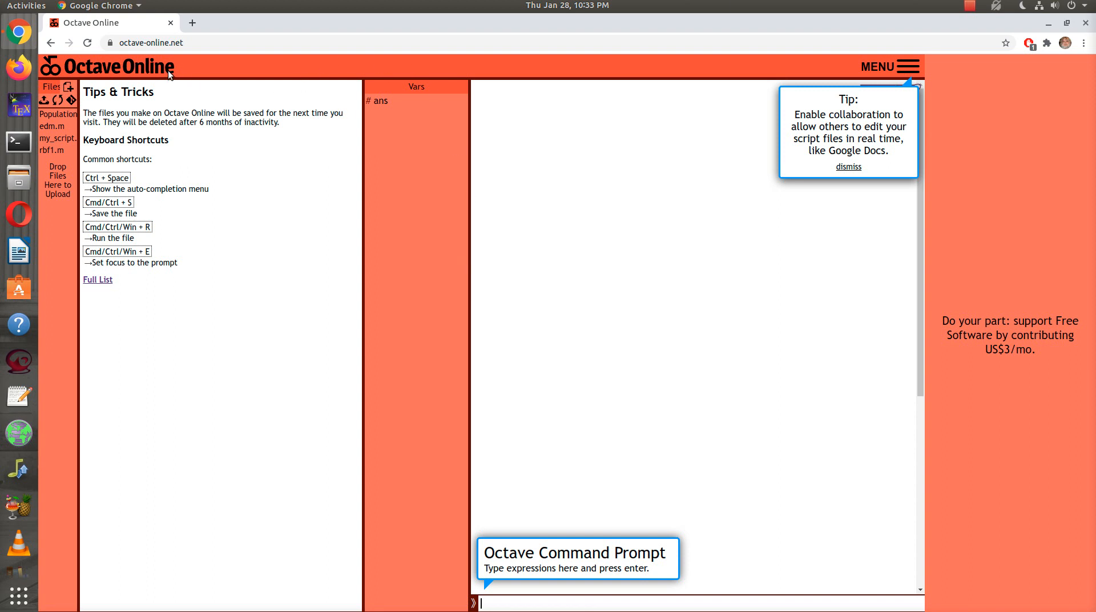
mouse_move(198, 67)
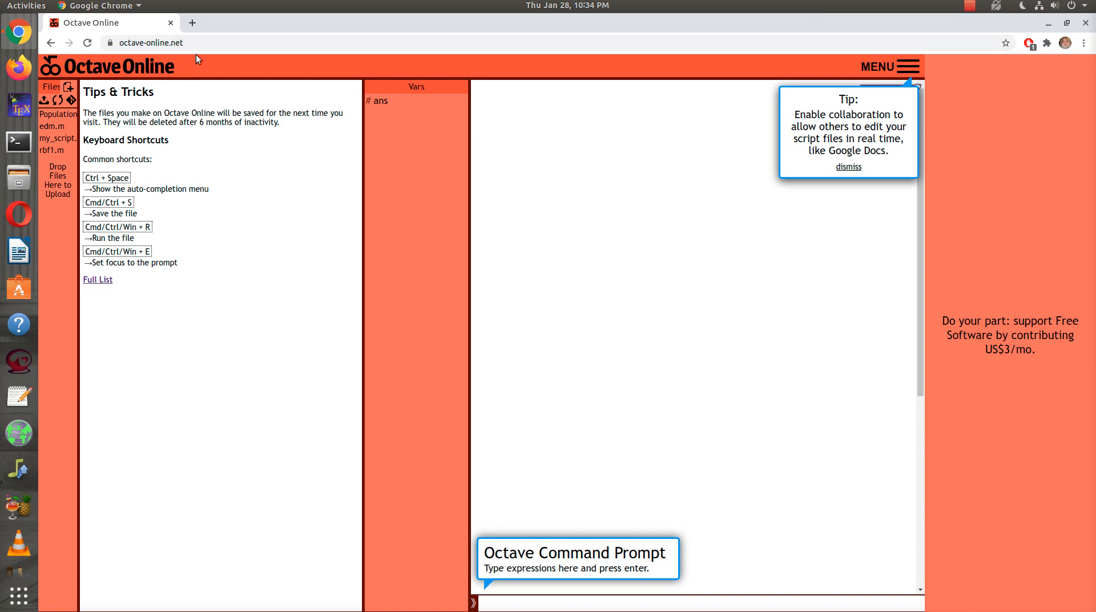
mouse_move(203, 66)
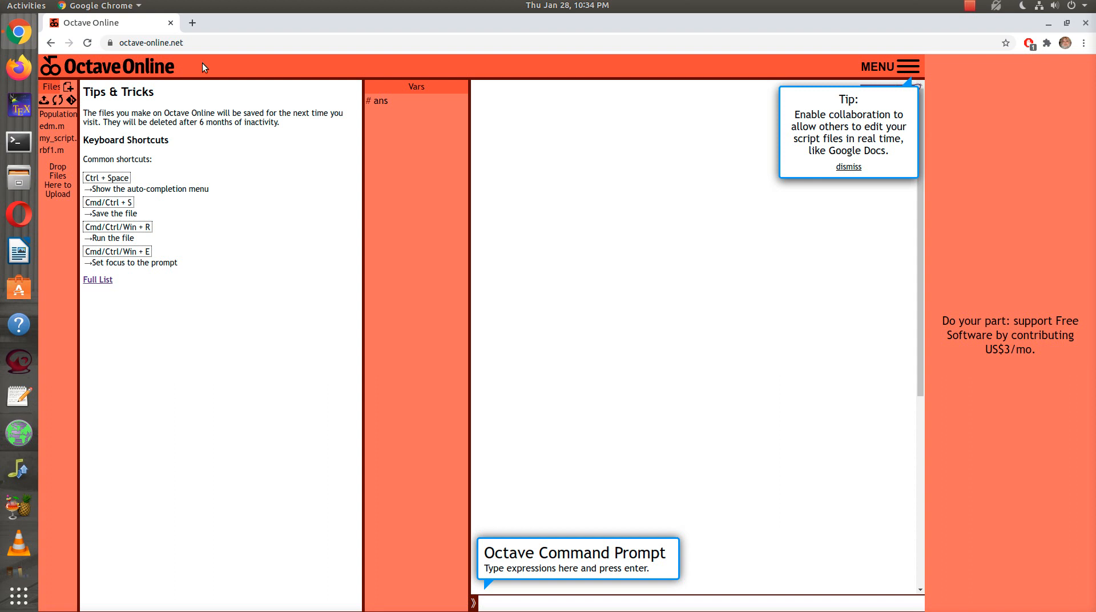
mouse_move(512, 606)
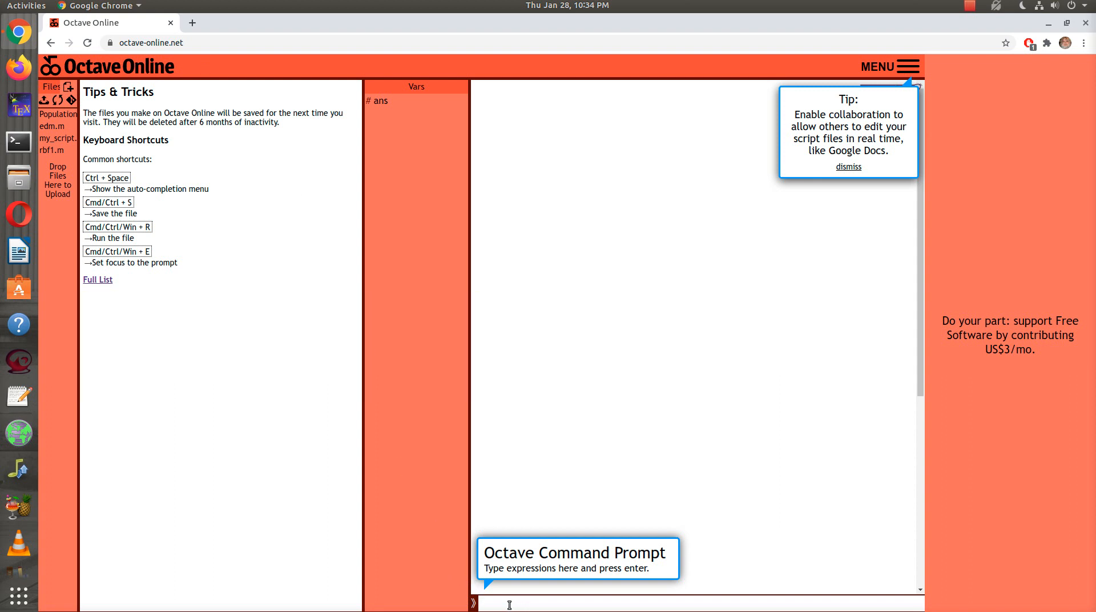
mouse_move(632, 606)
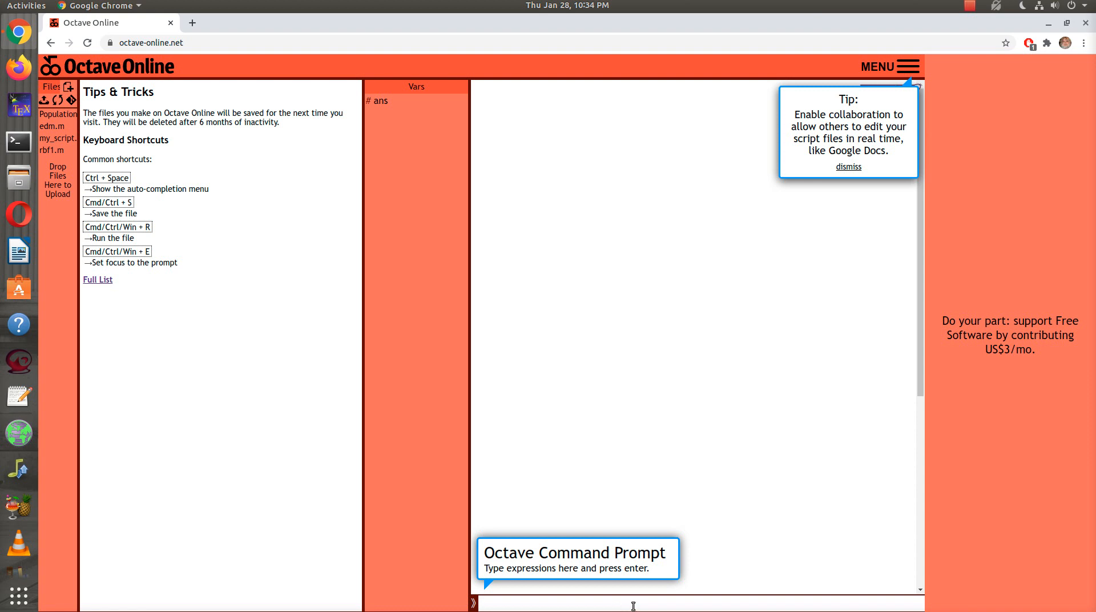
mouse_move(926, 389)
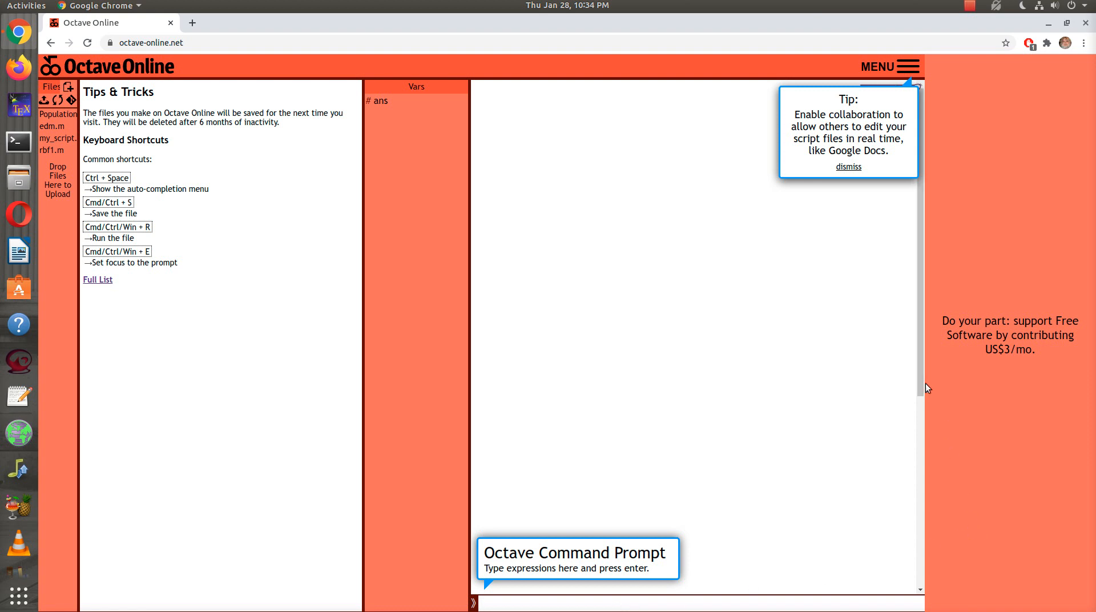
mouse_move(857, 606)
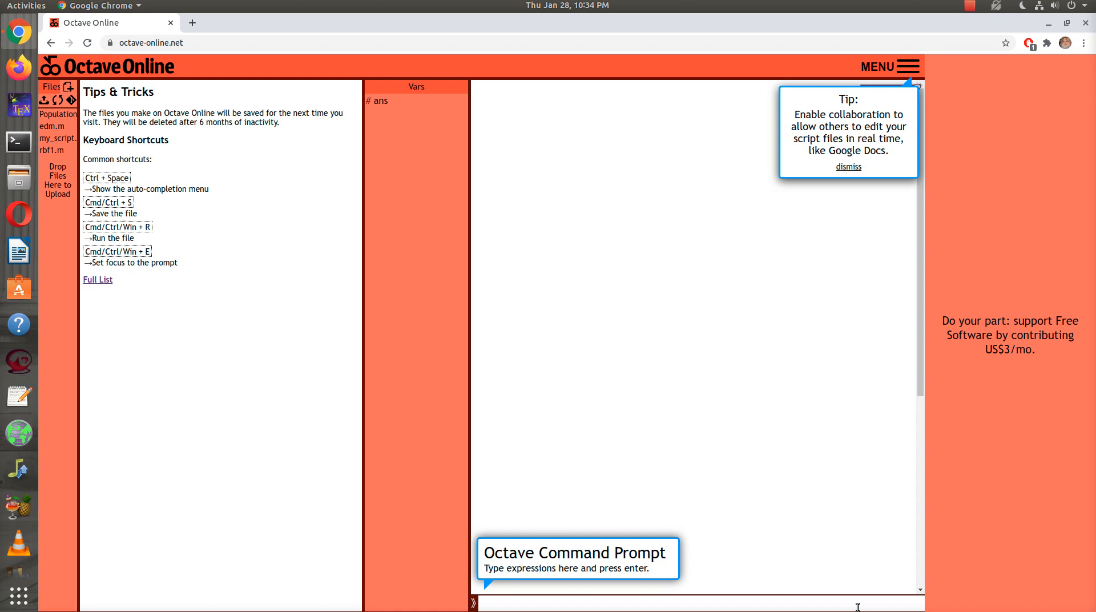
mouse_move(1034, 514)
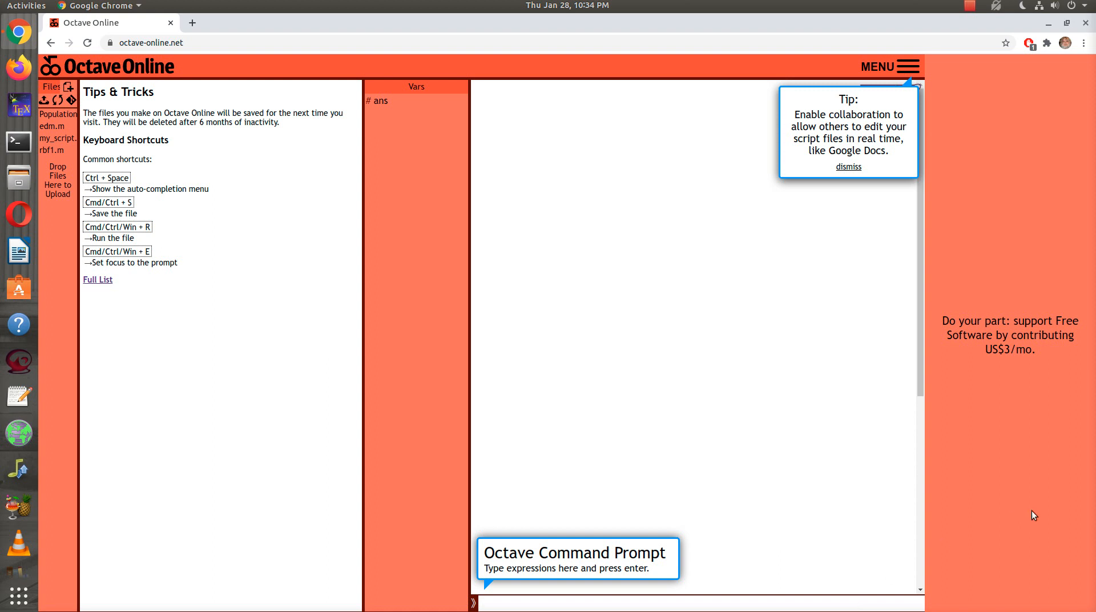
mouse_move(984, 483)
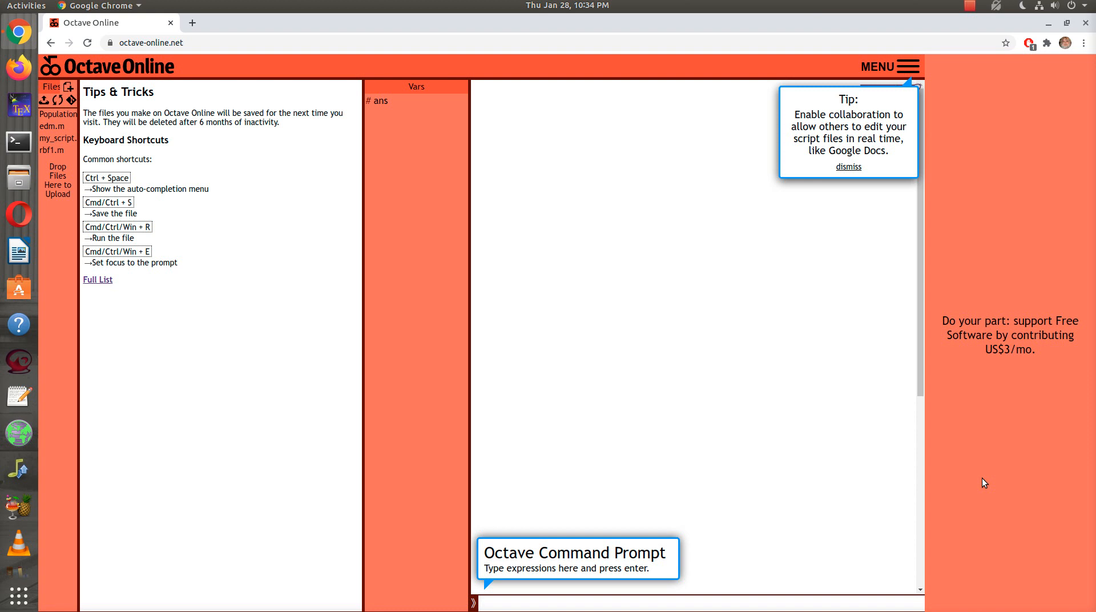
Enter A=(1/50)*[-6 2; 6 -9], correcting a mistyped -3 to -6, and evaluate it
text(A)
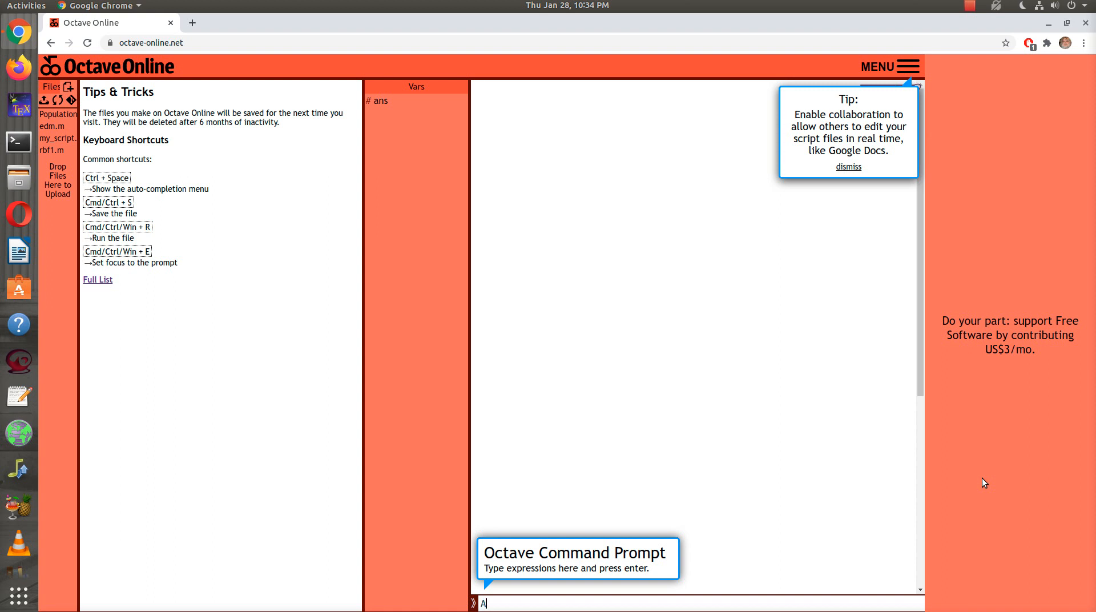
text(=[)
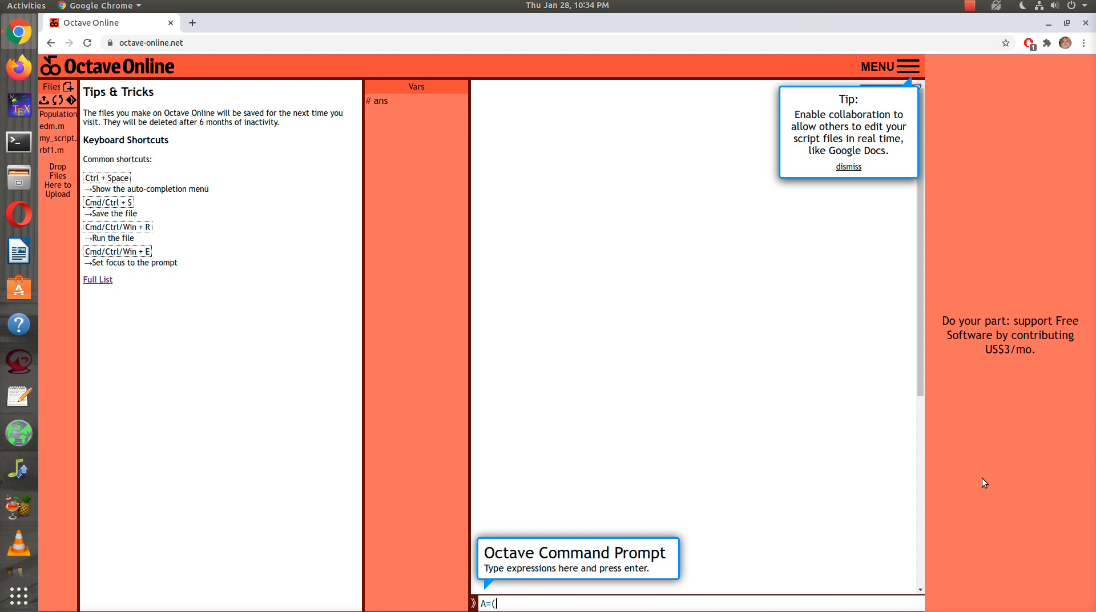
text(1/)
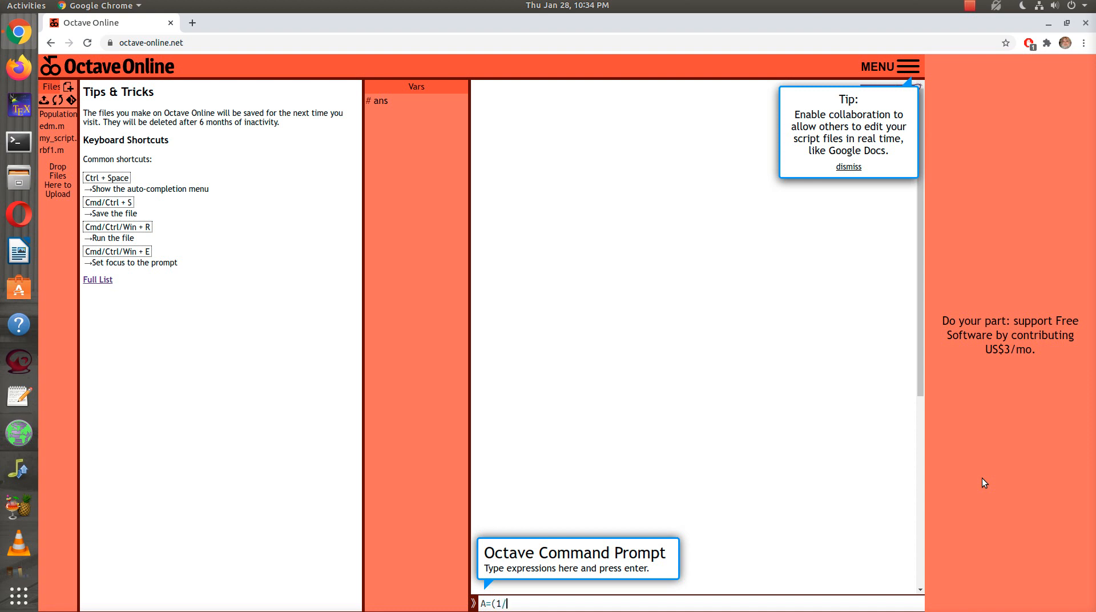
text(50))
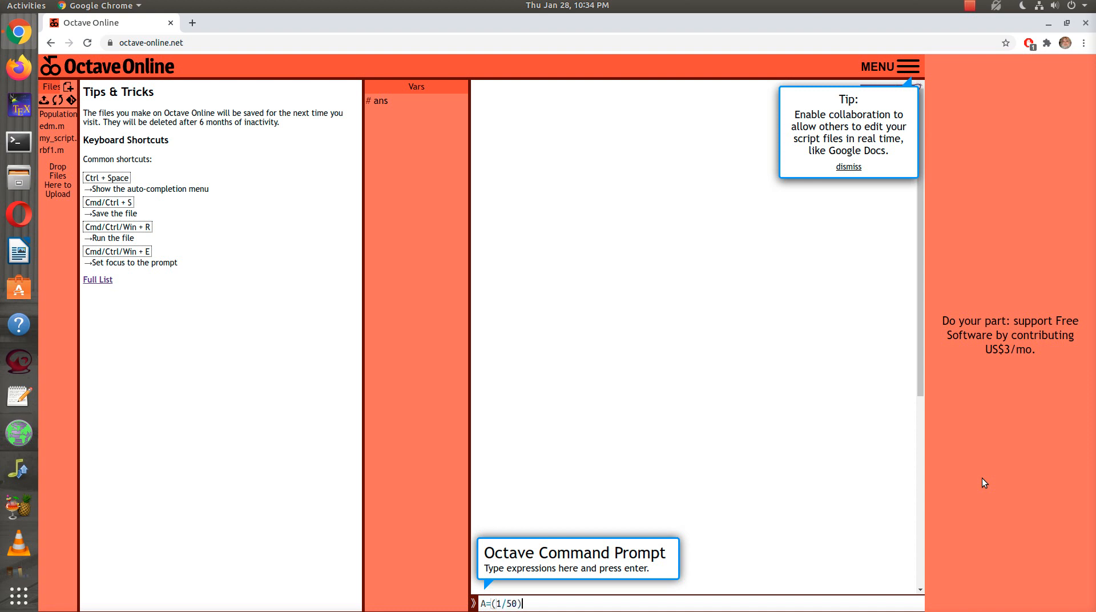
text(*[)
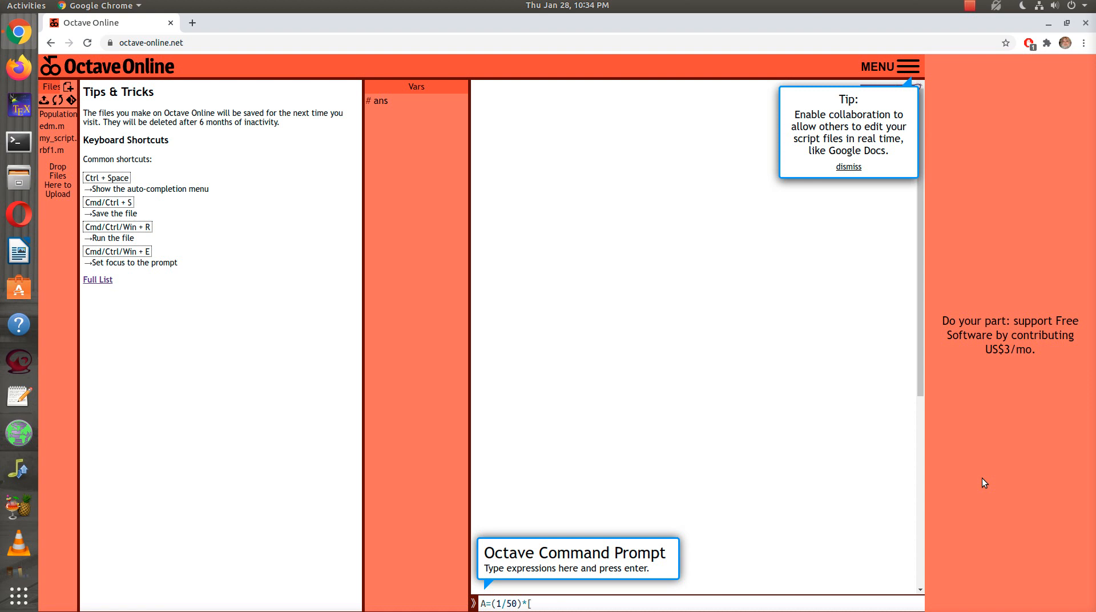
text(-3)
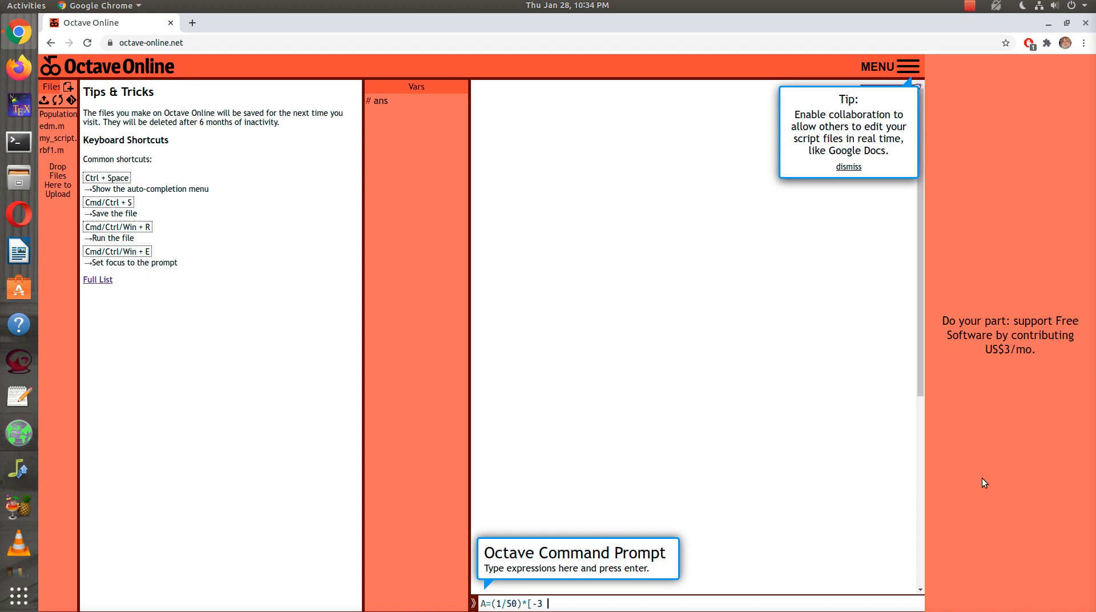
key(BackSpace)
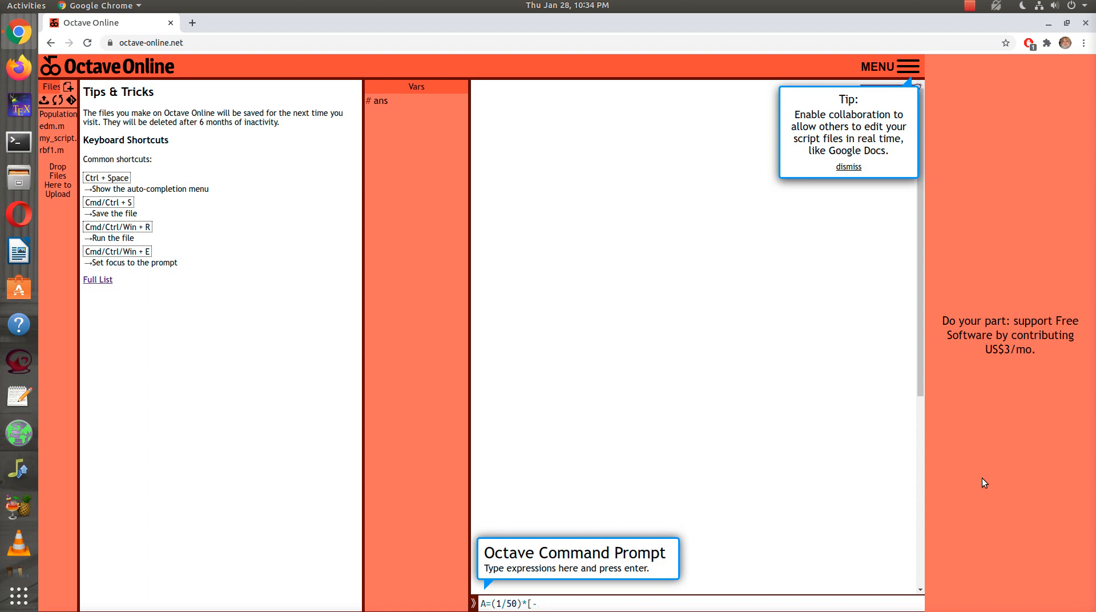
key(BackSpace)
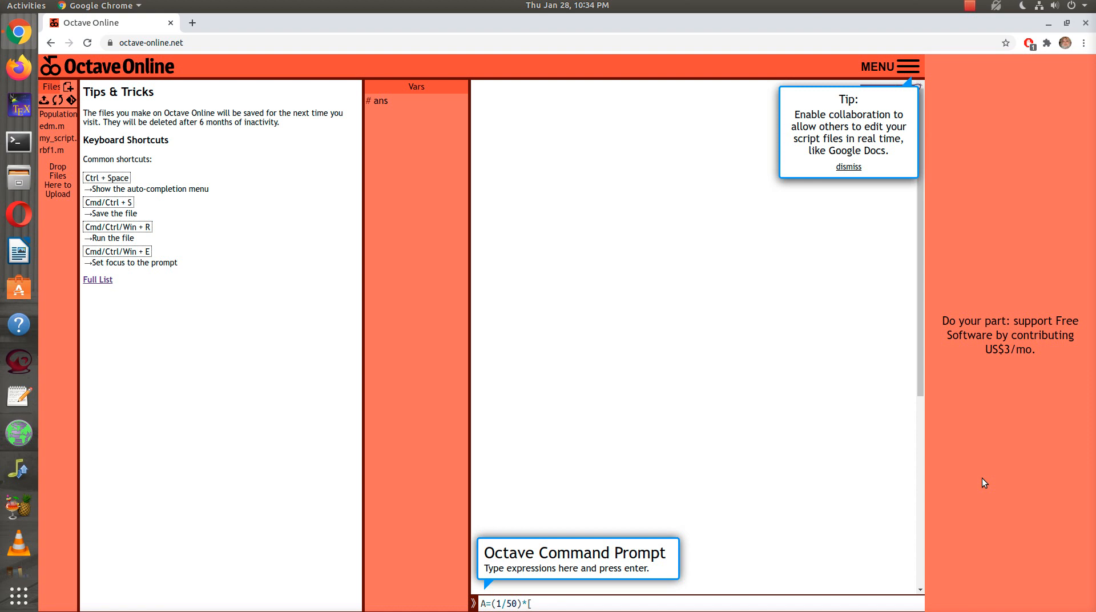
text(-6)
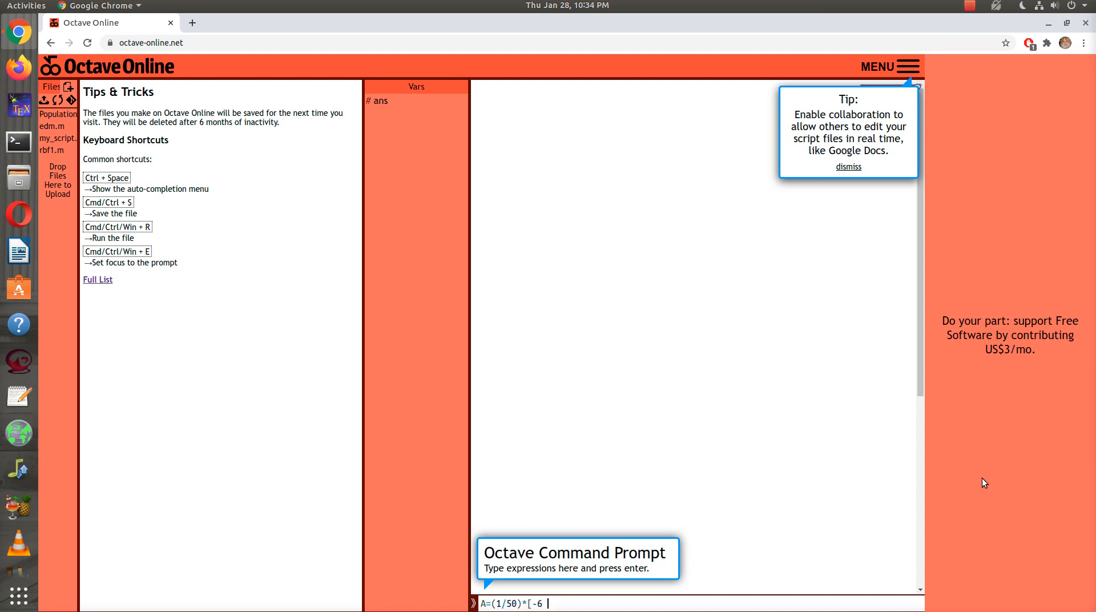
text(2)
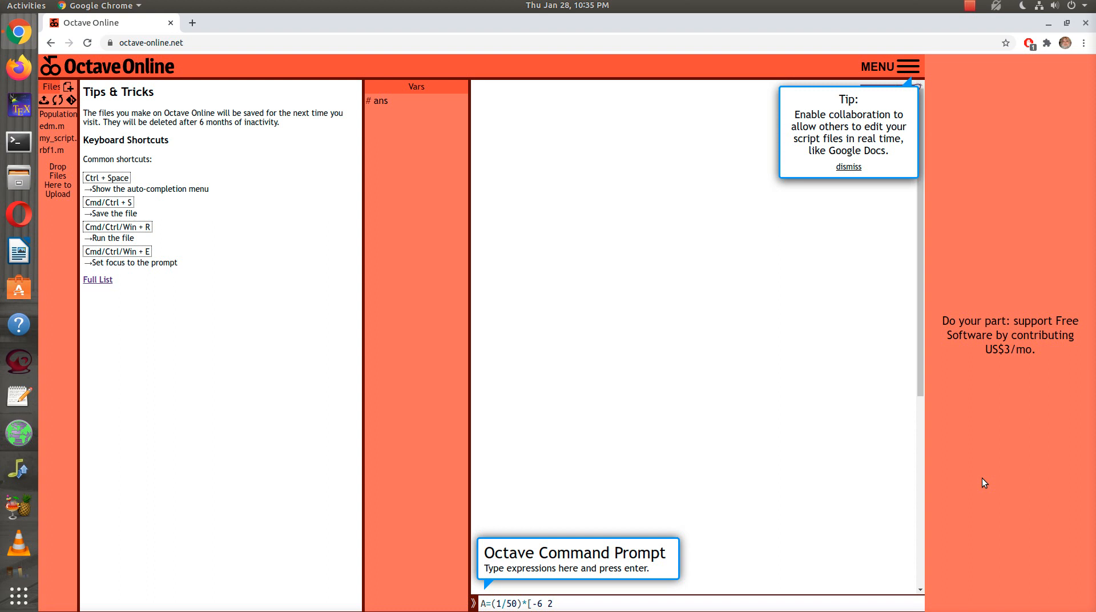
text(; 6)
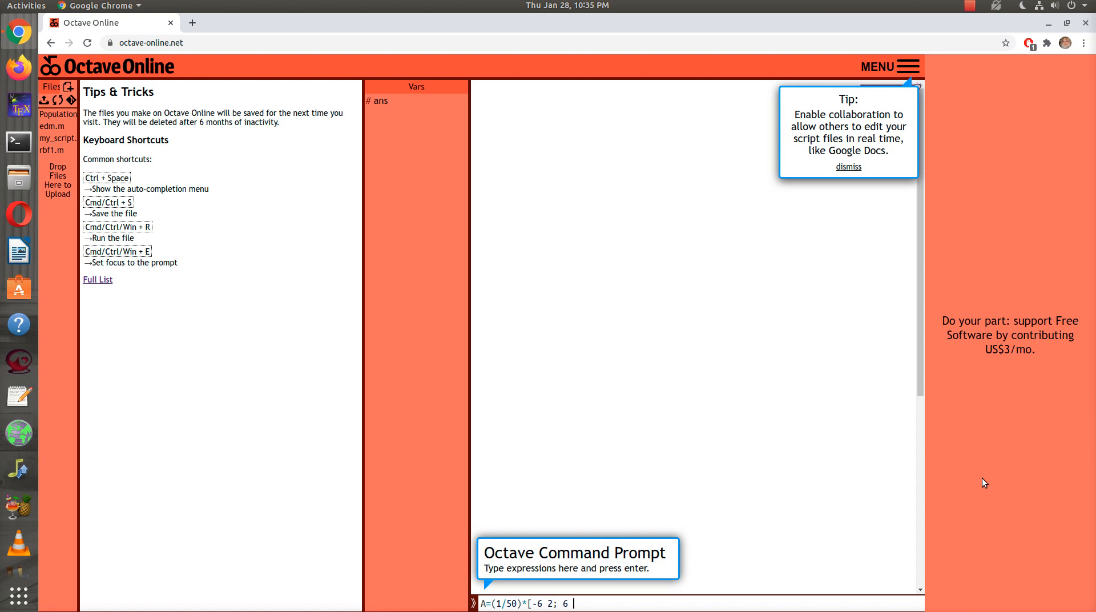
text(-9])
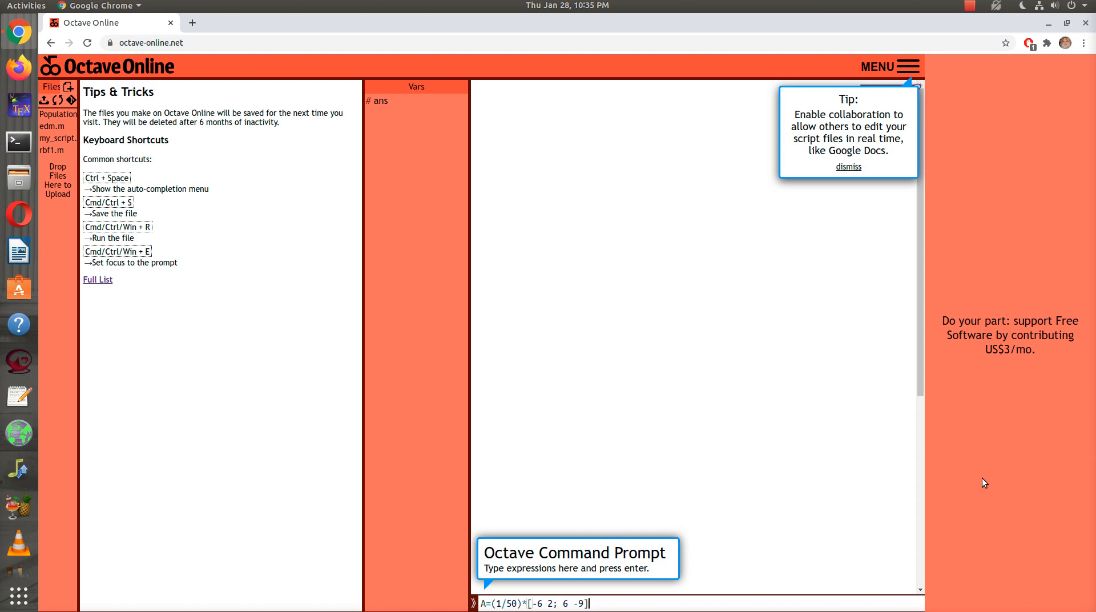
key(Return)
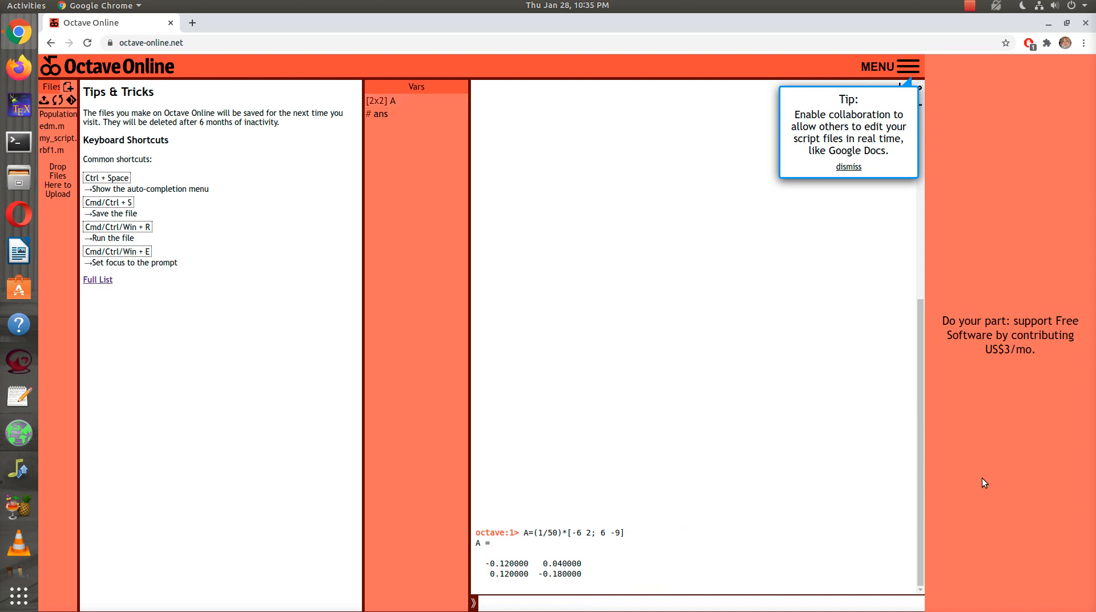
Define the right-hand-side column vector b=[-24;0]
text(b=)
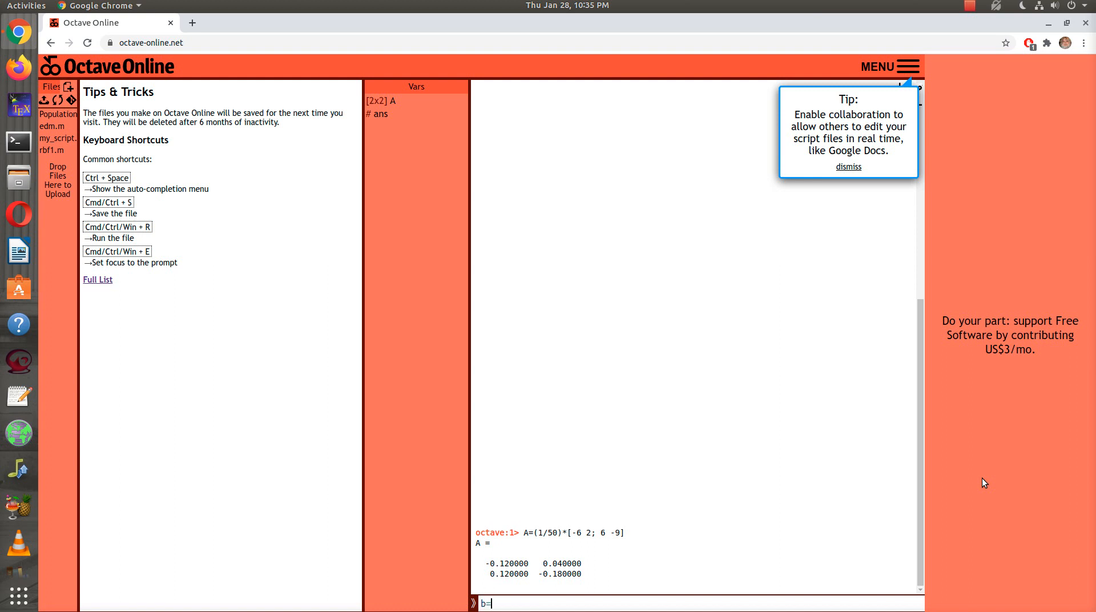
text([ -)
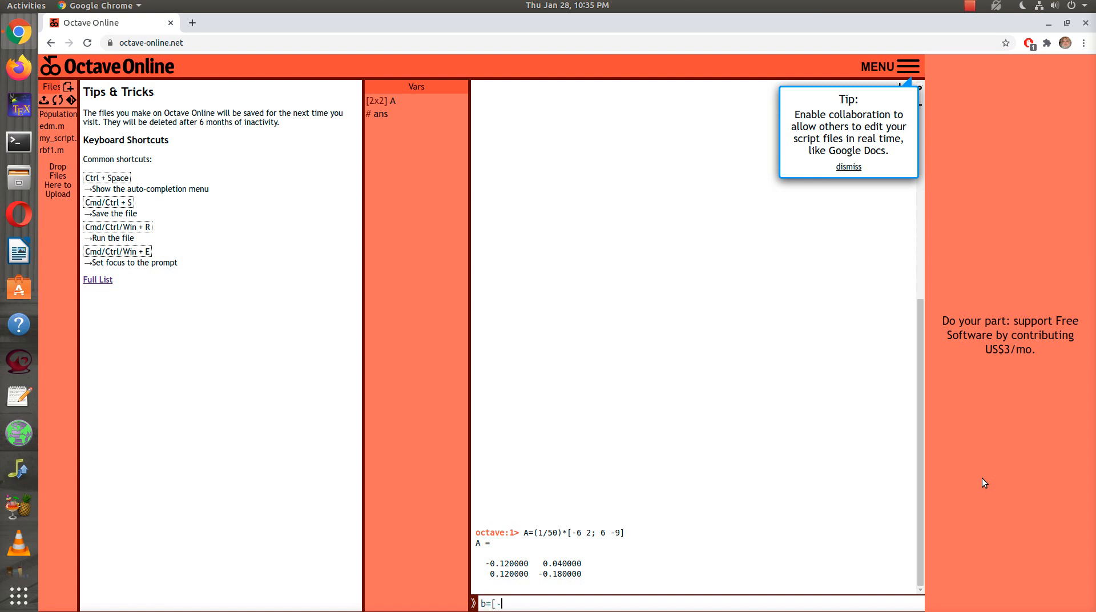
text(24;0)
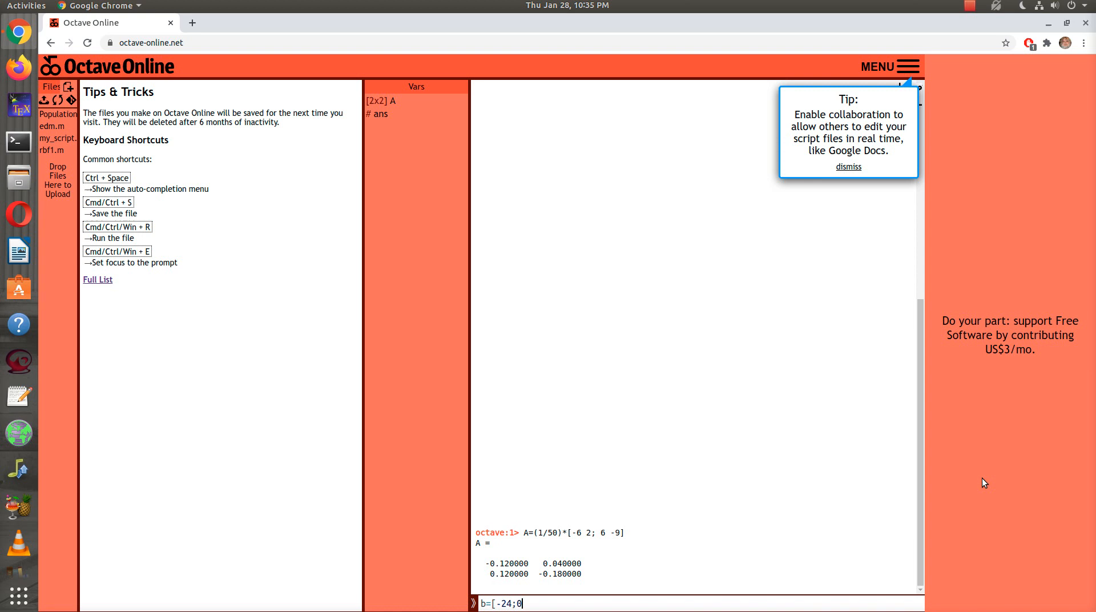
key(Return)
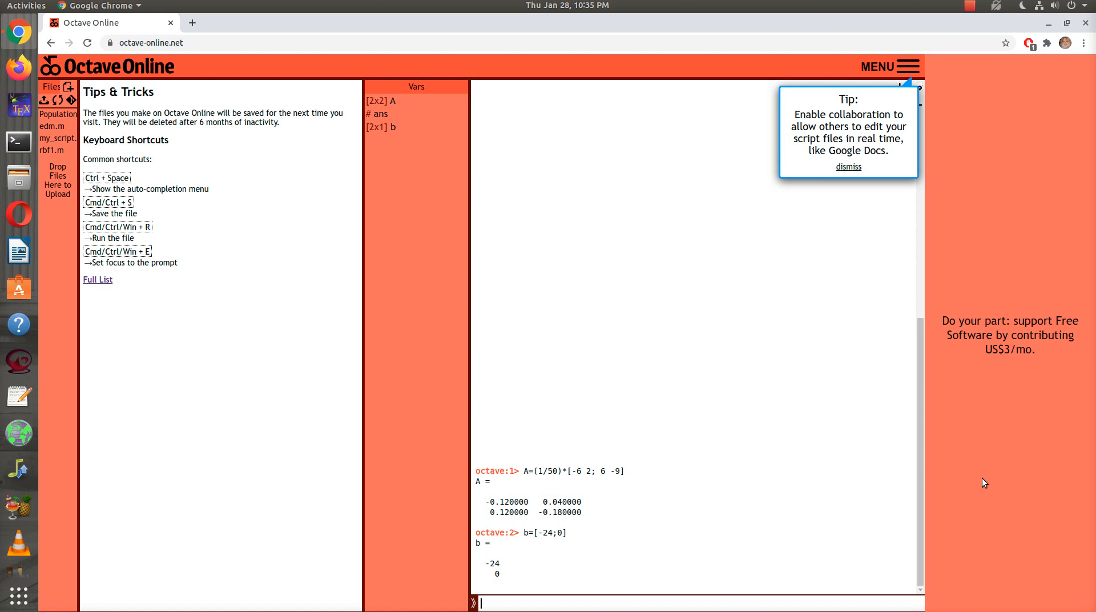
Compute xsol=inv(A)*b, giving the solution 257.14 and 171.43
text(x)
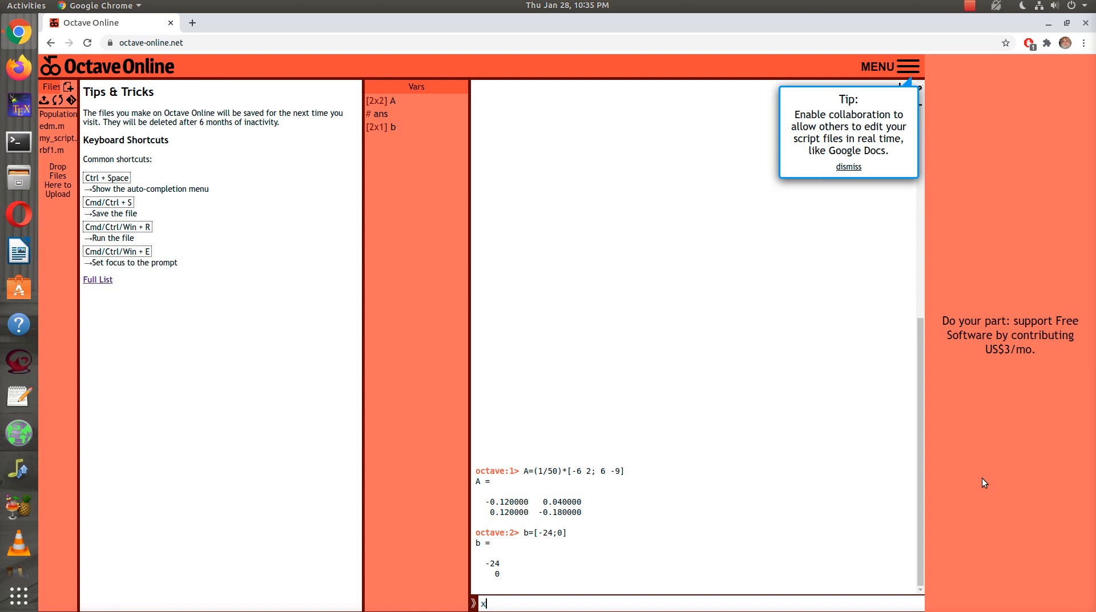
text(sol=)
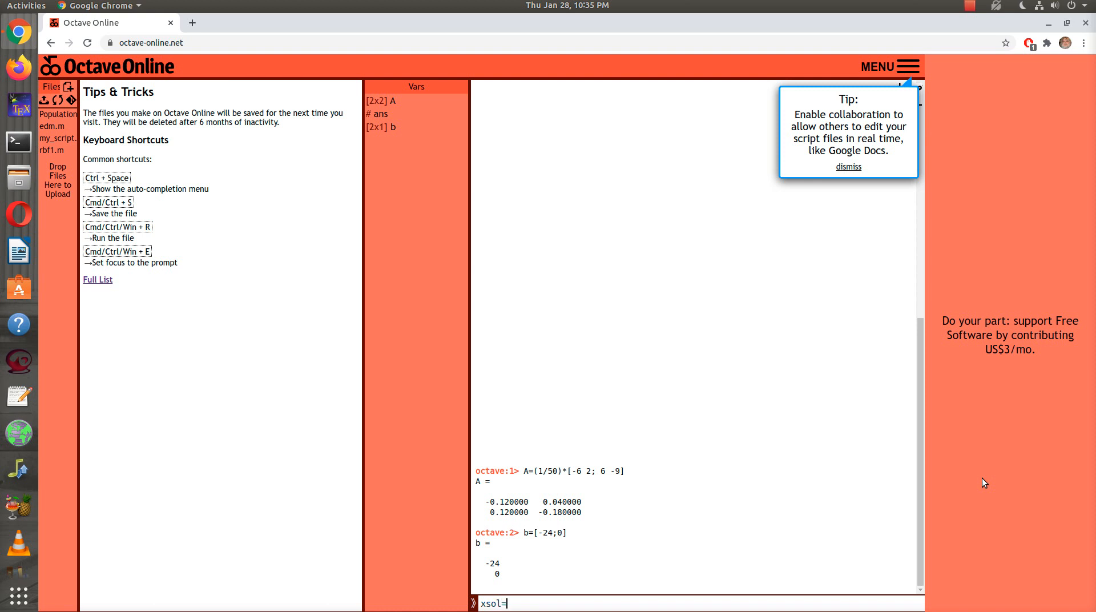
text(inv(A))
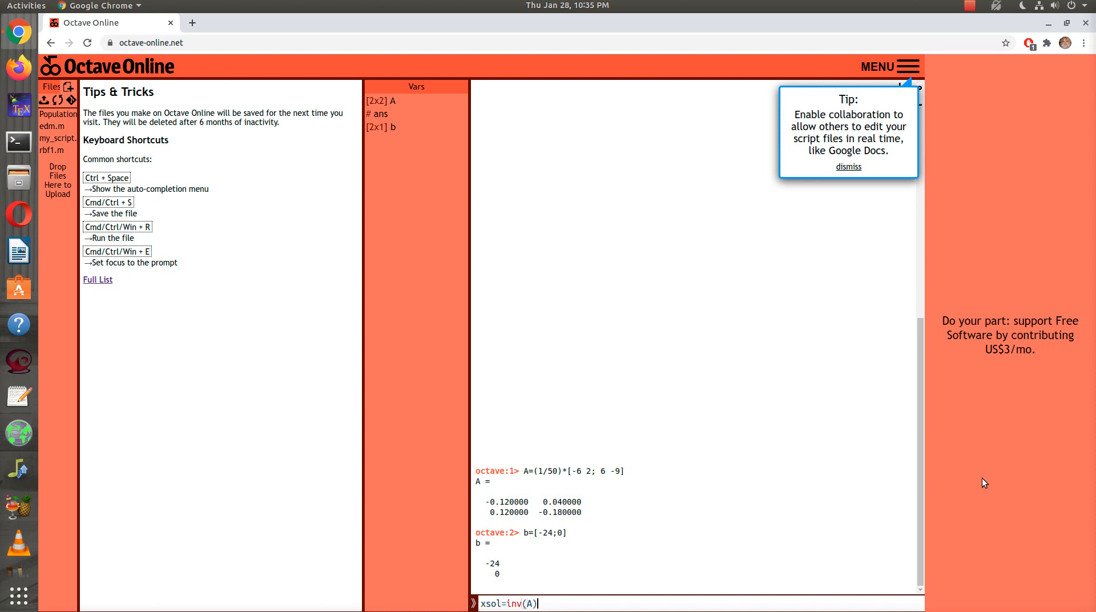
text(*b)
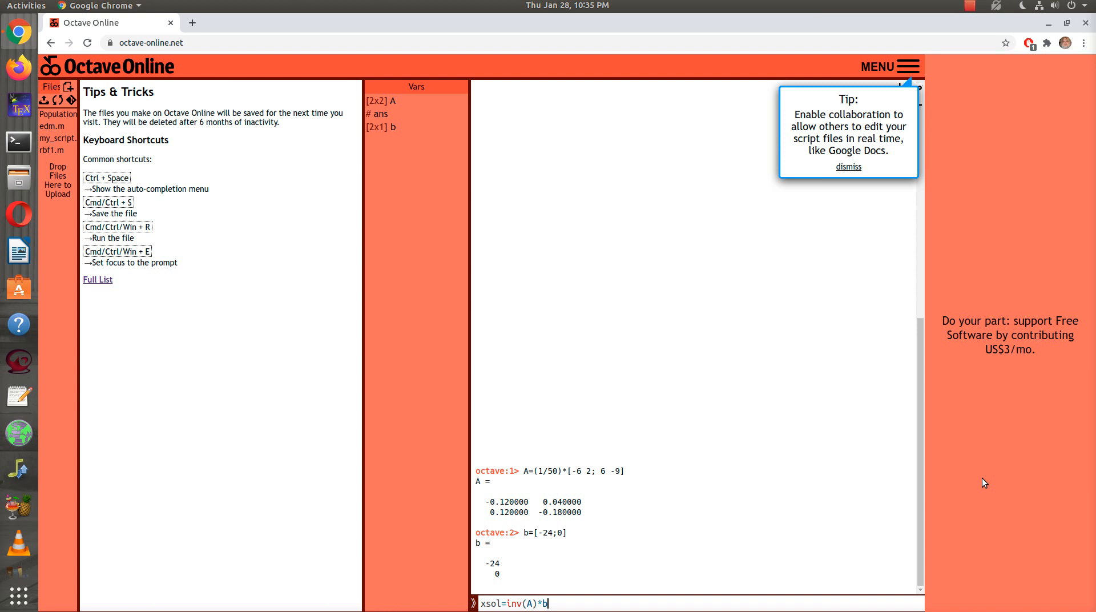
key(Return)
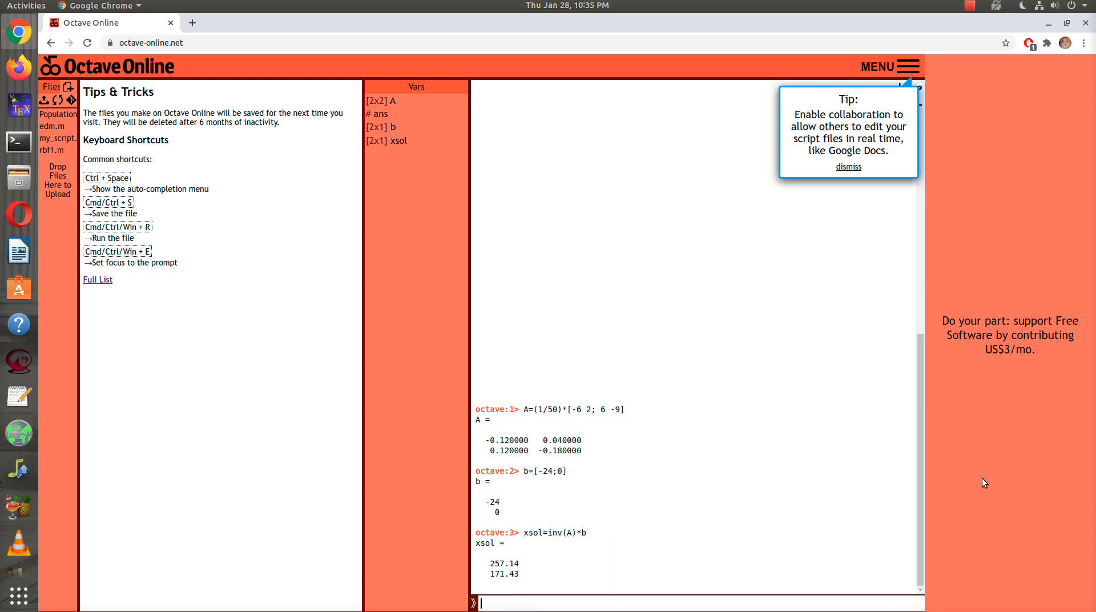
Evaluate [1800/7; 1200/7] to confirm it equals xsol, 257.14 and 171.43
text(18)
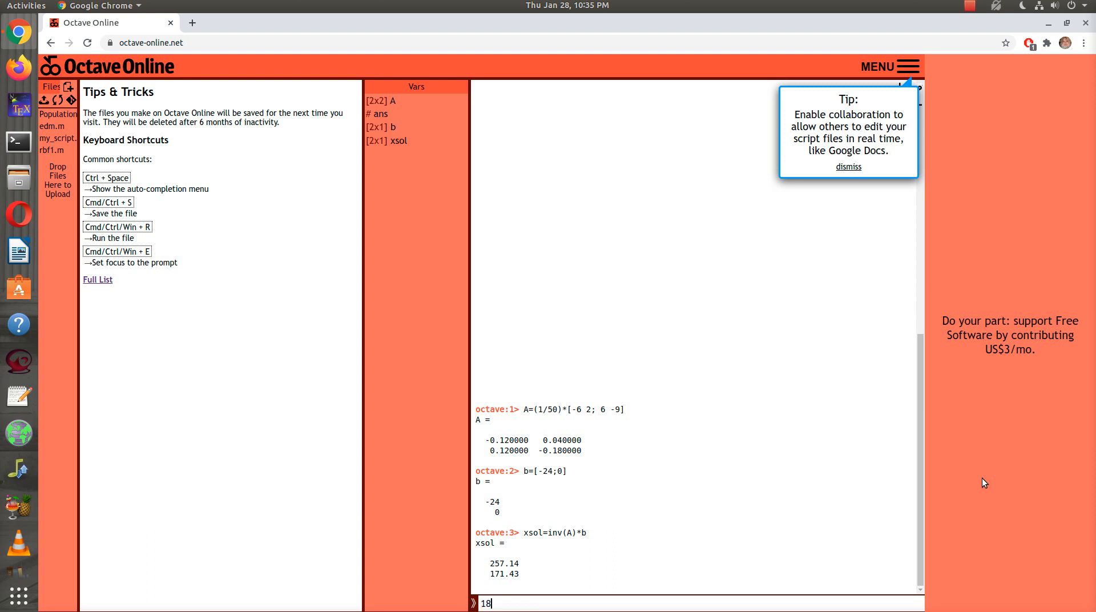
text([1800/7p;)
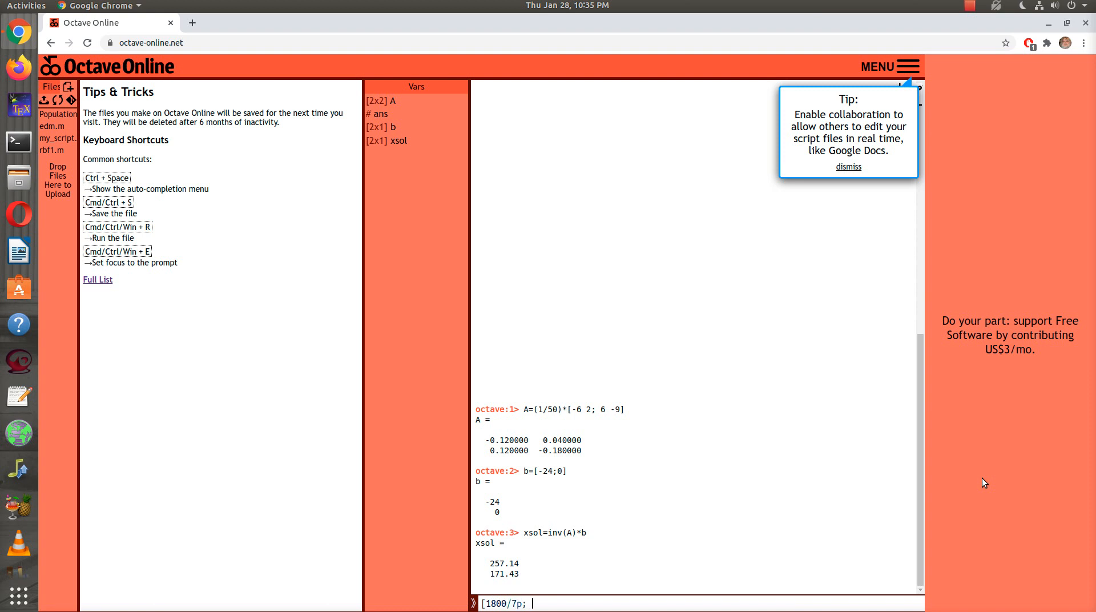
key(Backspace)
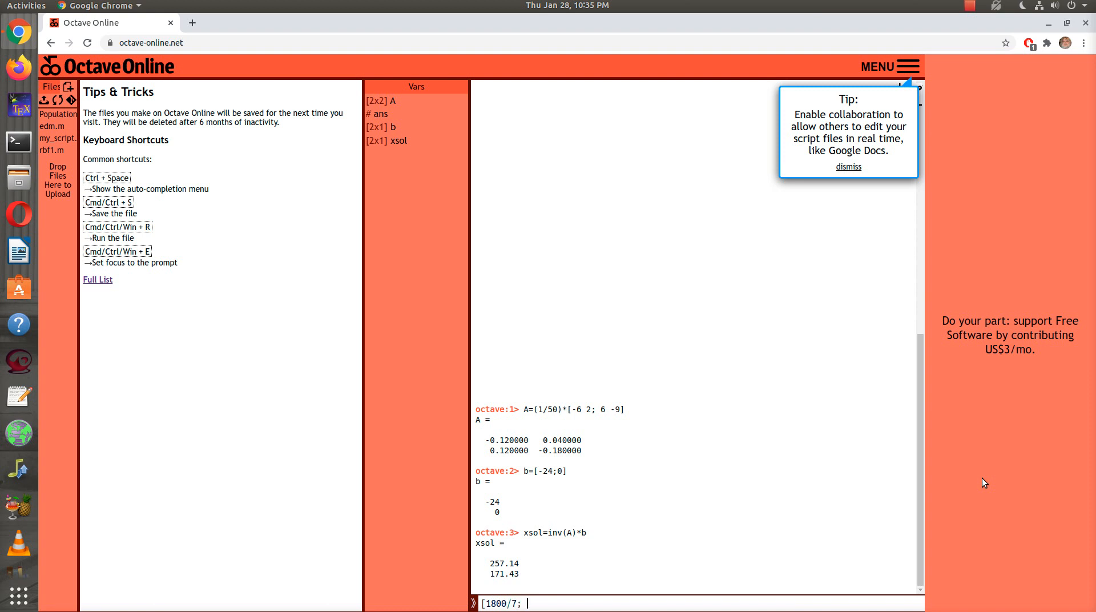
text(12)
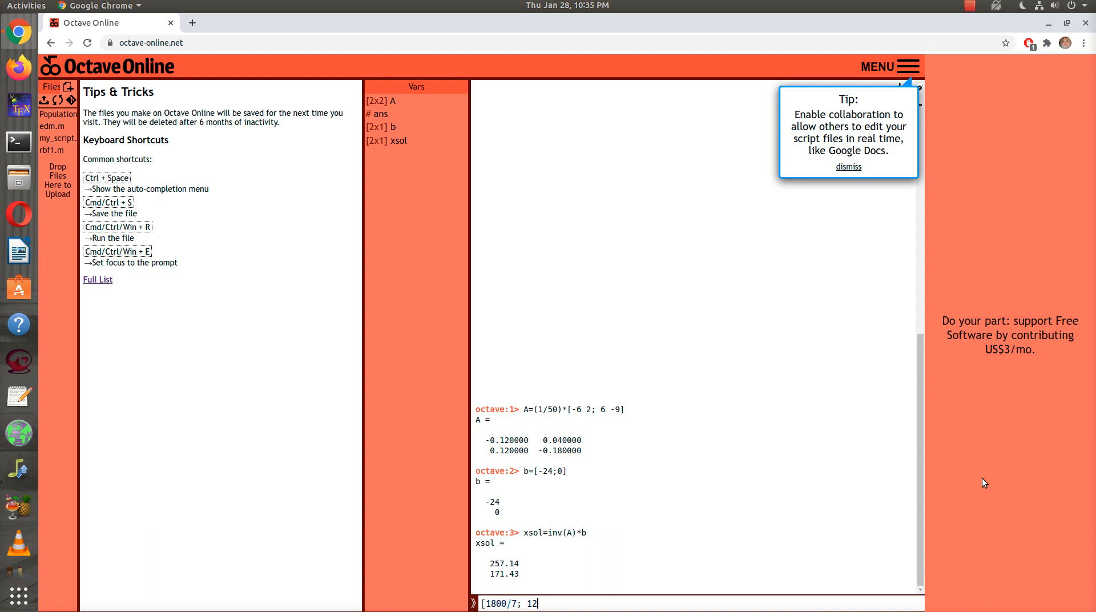
text(00)
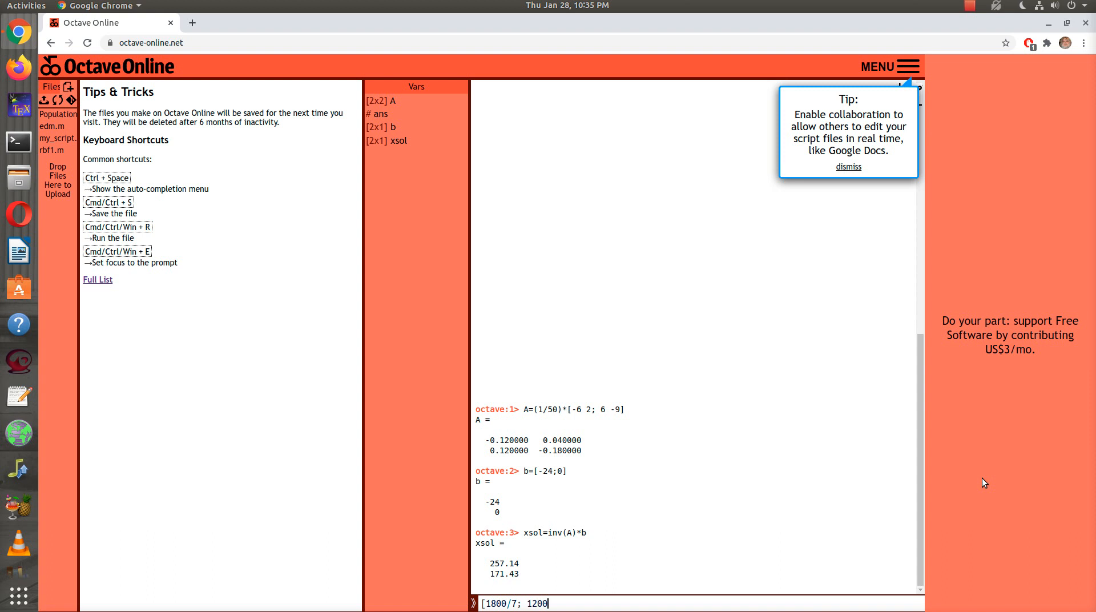
key(Return)
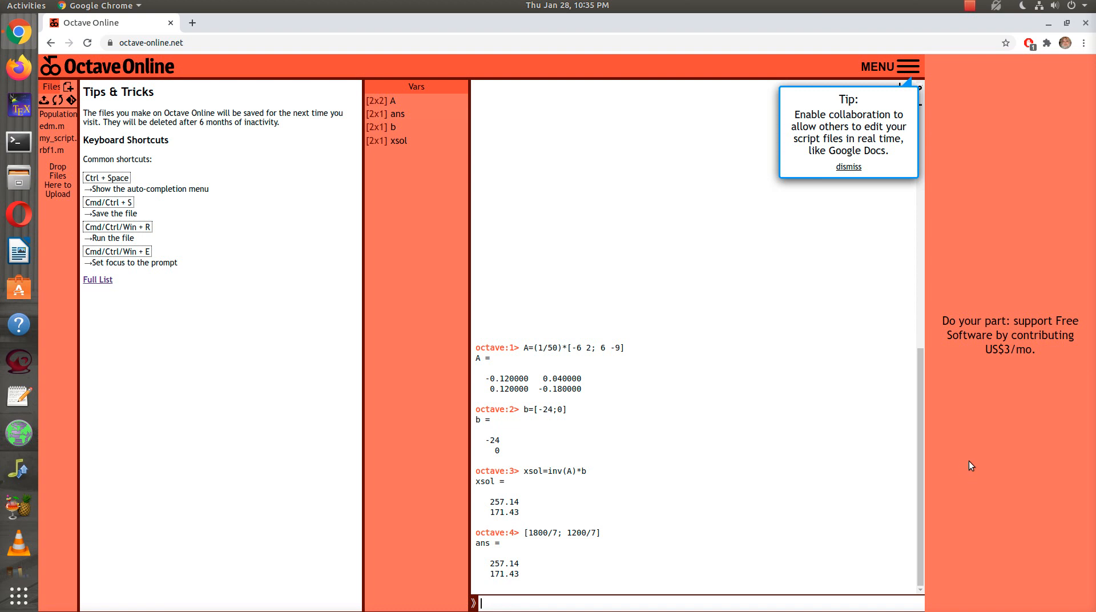
mouse_move(523, 504)
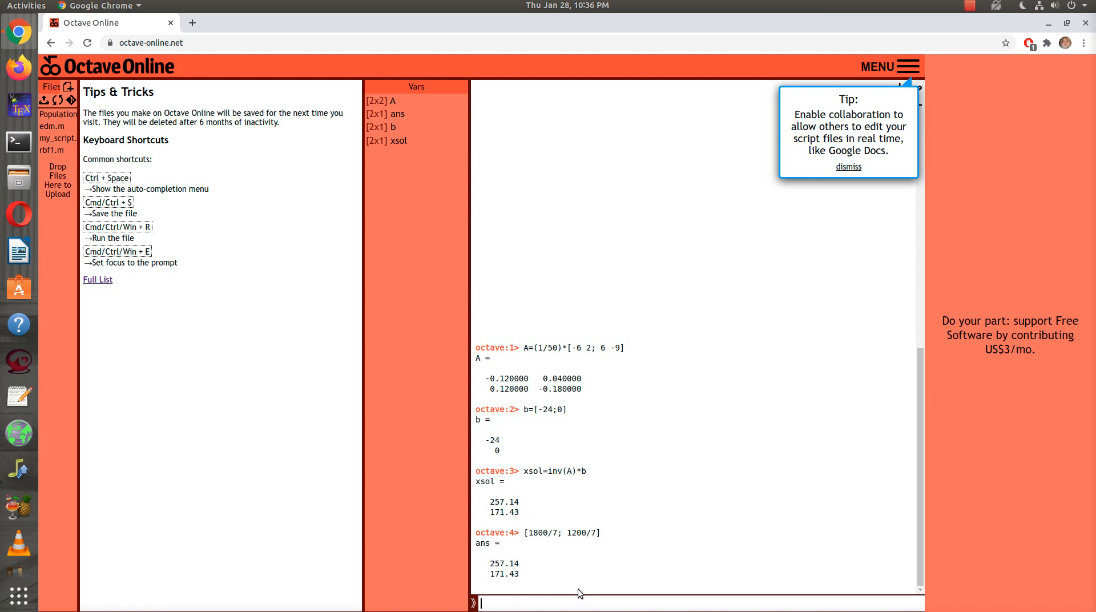
mouse_move(655, 548)
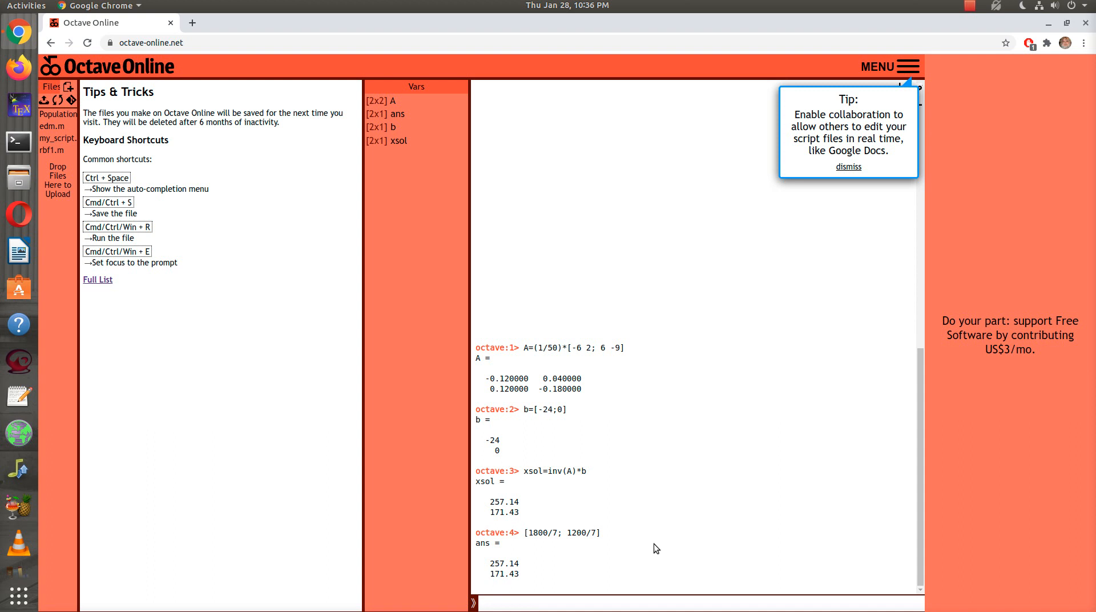
text(A)
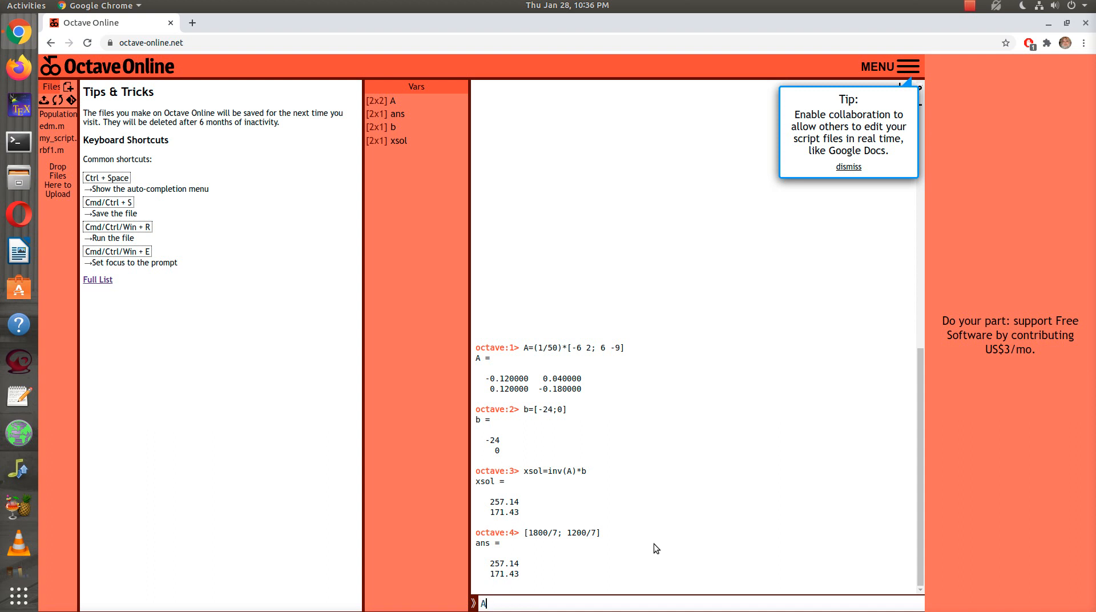
Set A=rand(3,3) and display it, then regenerate A with a semicolon to suppress output
text(=rand)
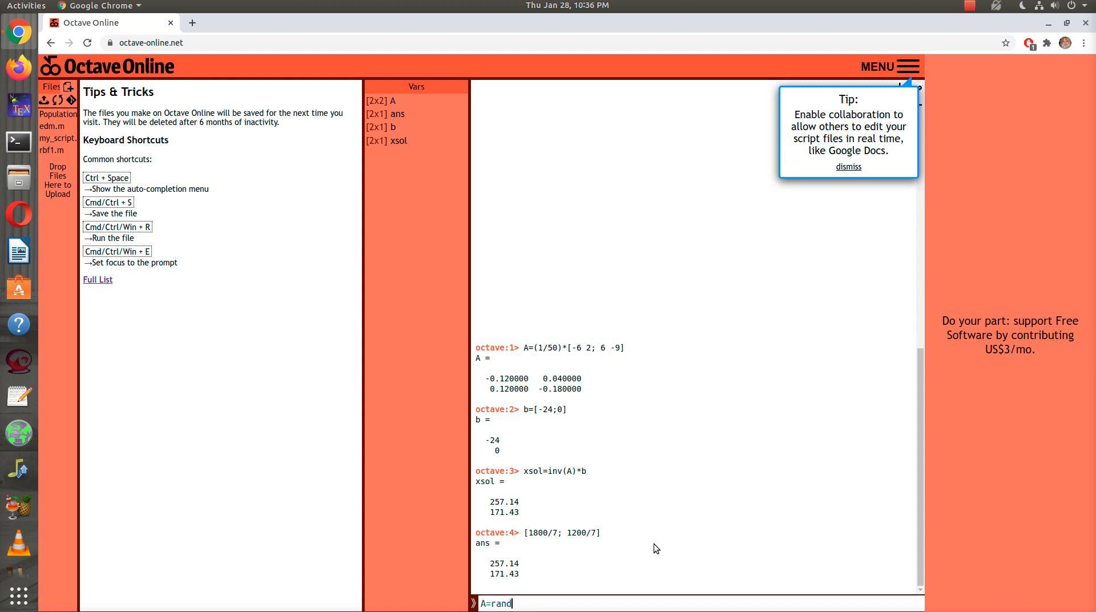
text((3,3))
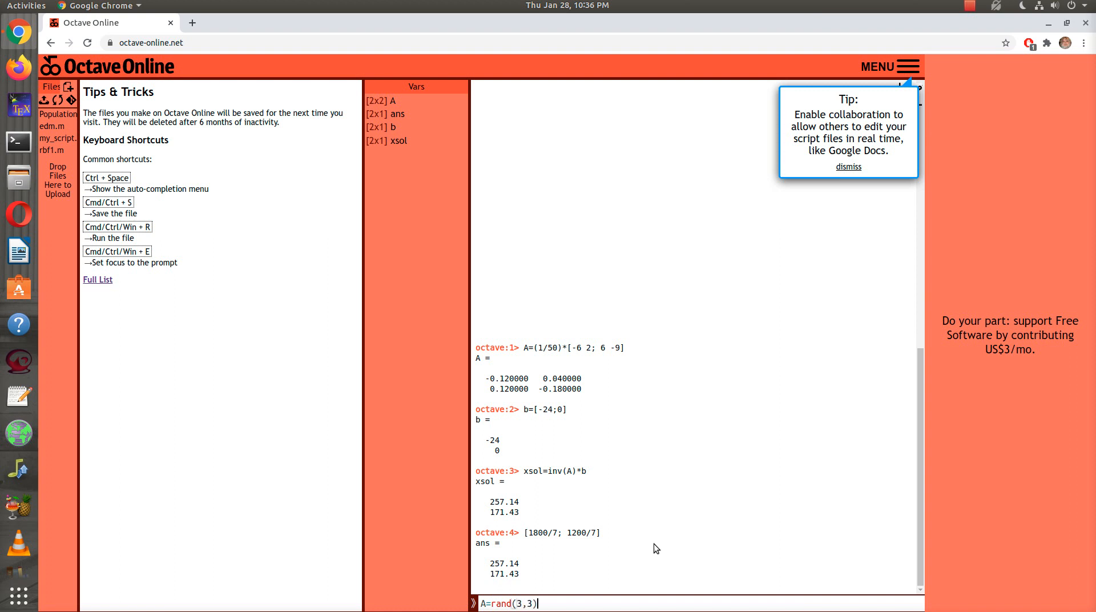
key(Return)
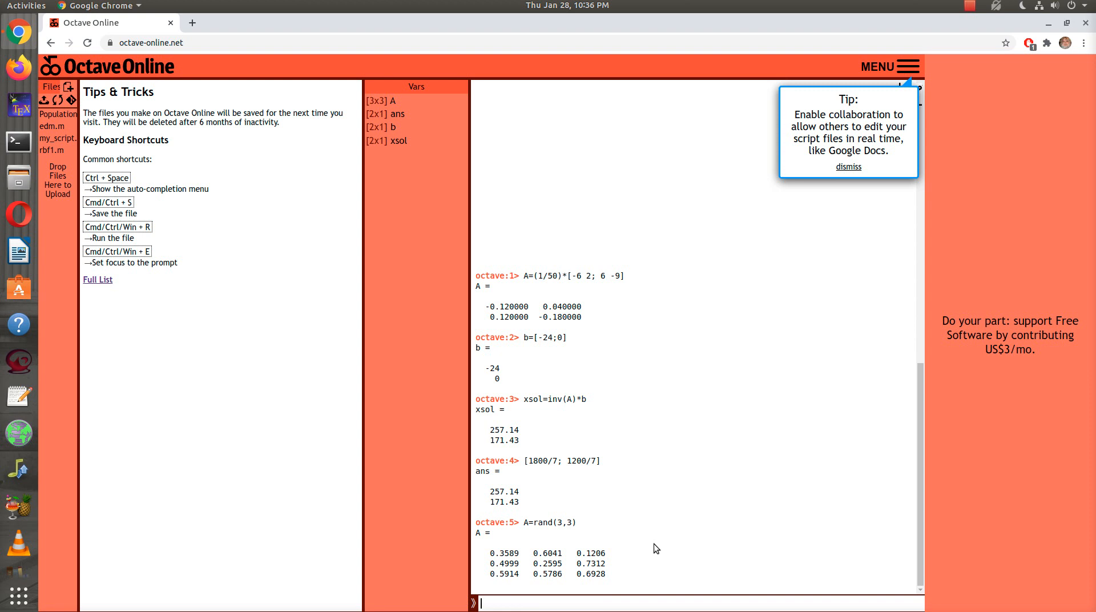
text(A=rand(3,3))
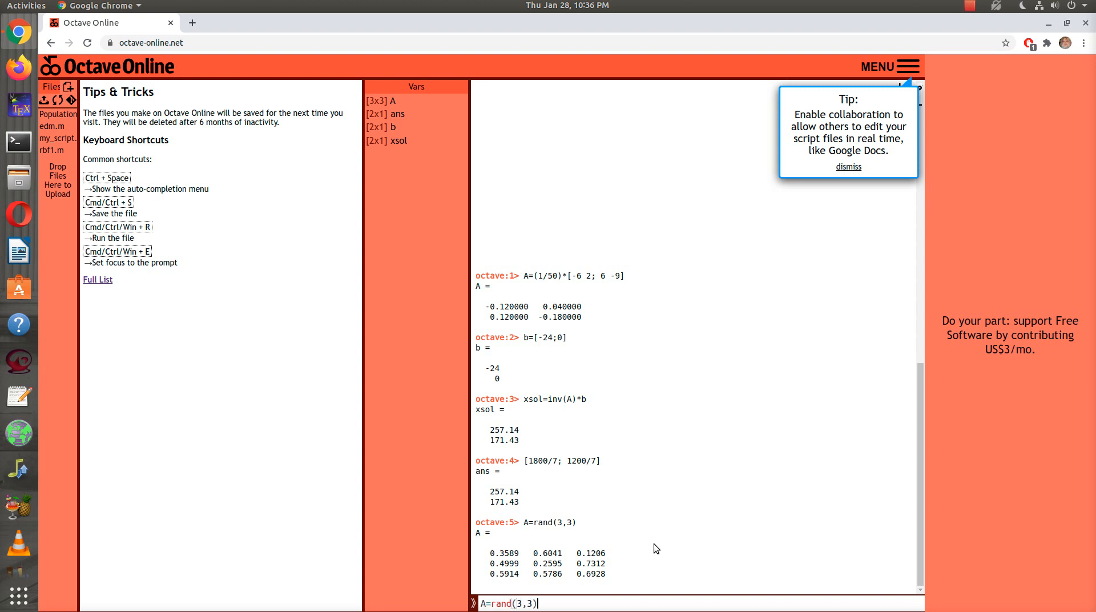
key(Return)
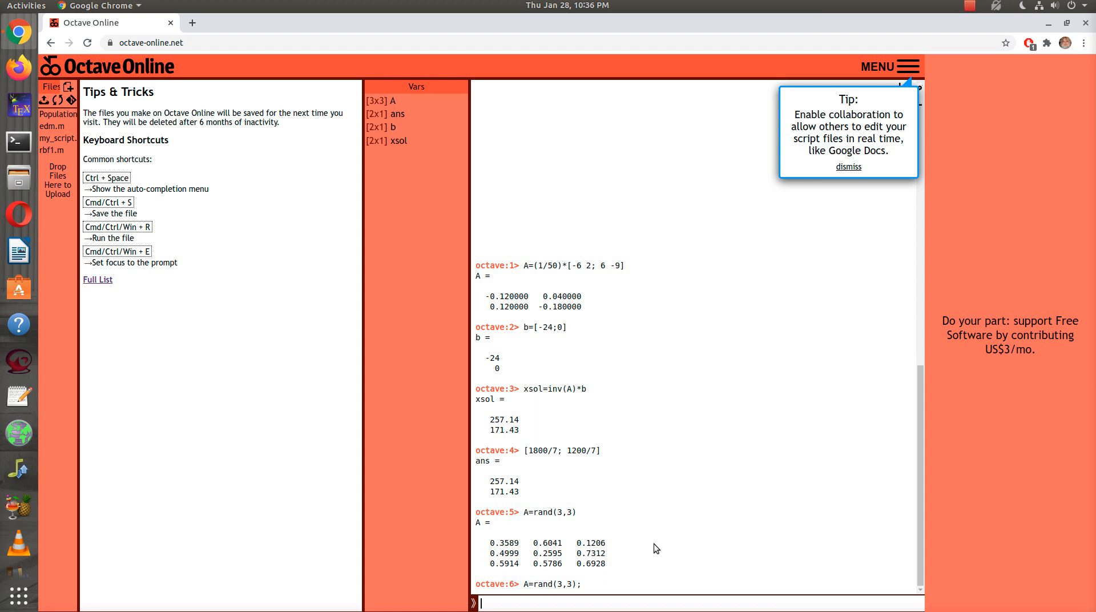
Run eig(A) on successive fresh A=rand(3,3) matrices, recalling the commands repeatedly
text(eig(A)
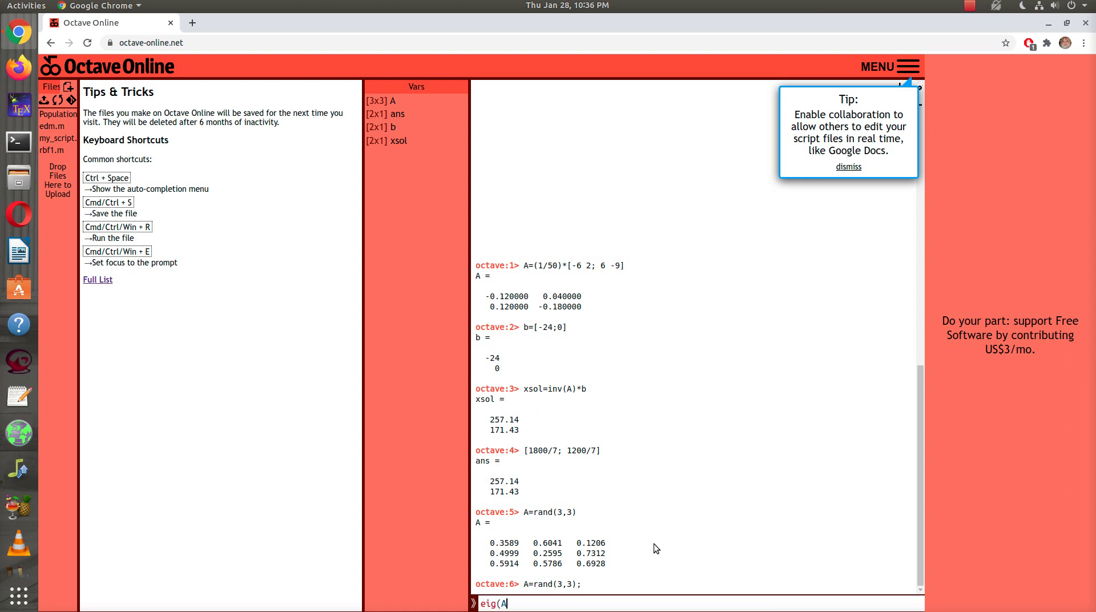
key(Return)
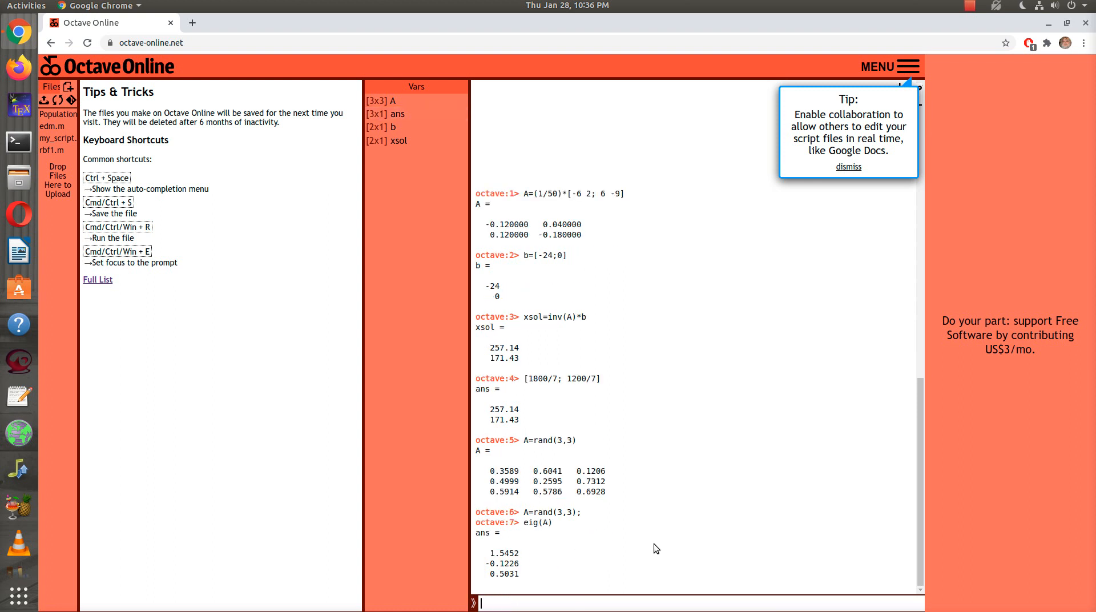
key(Return)
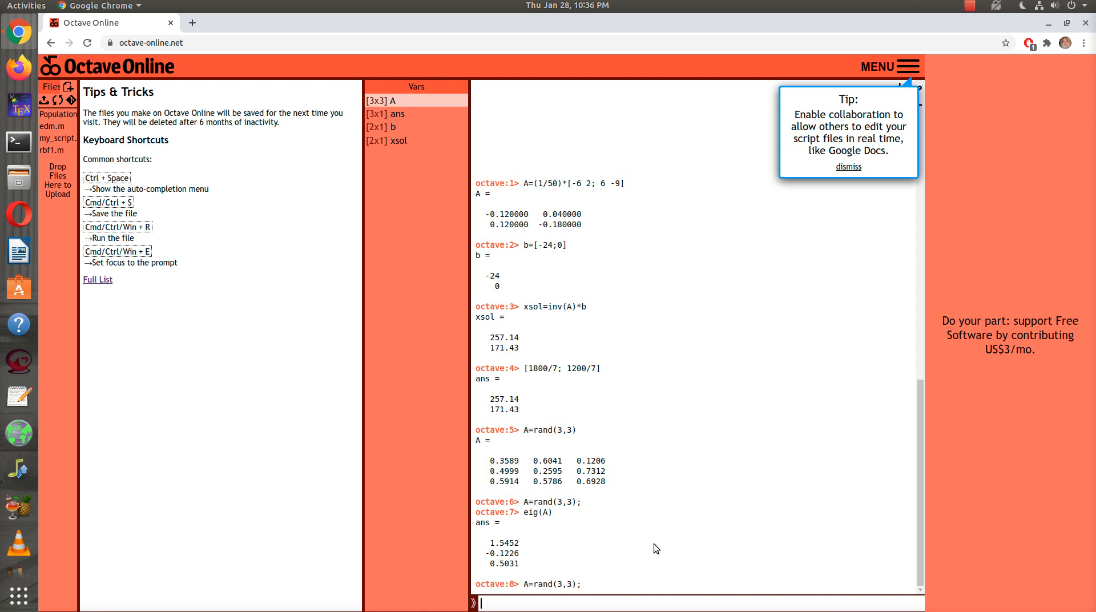
key(Return)
text(eig(A))
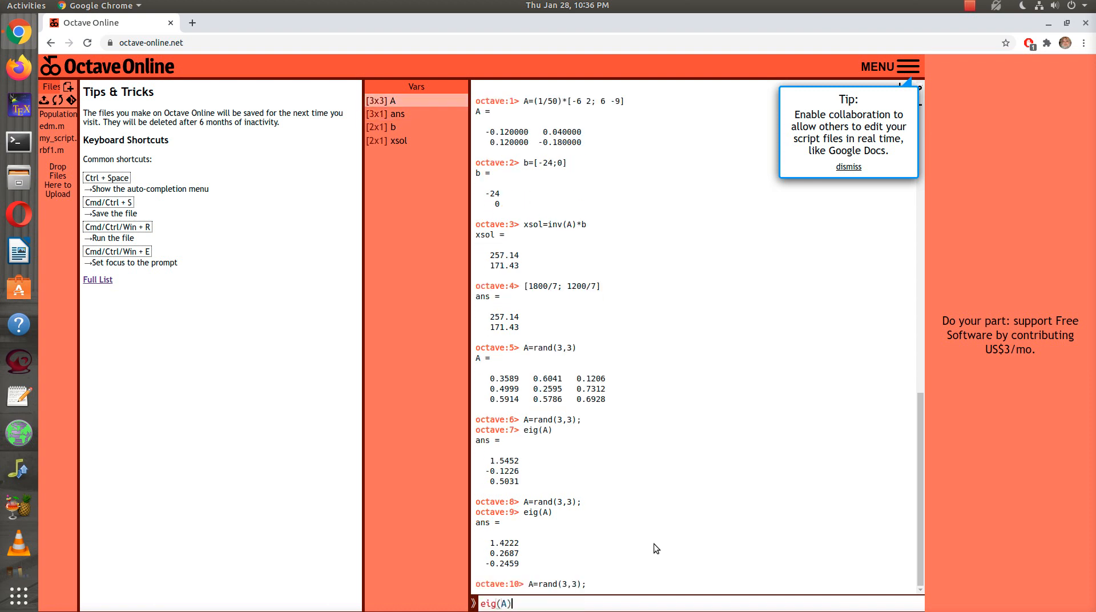
key(Return)
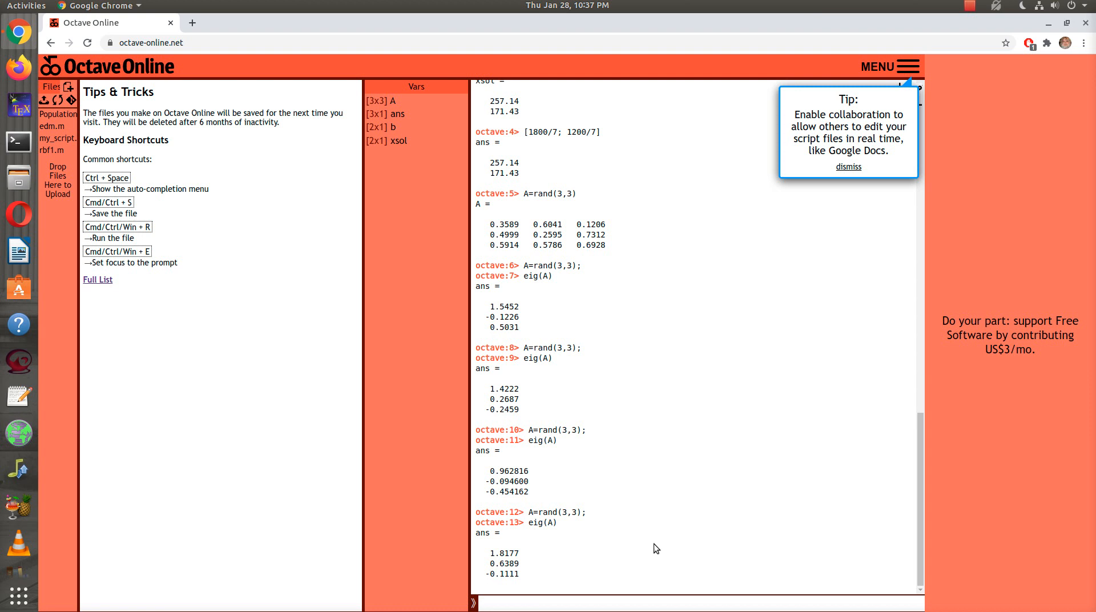
text(A=rand(3,3);)
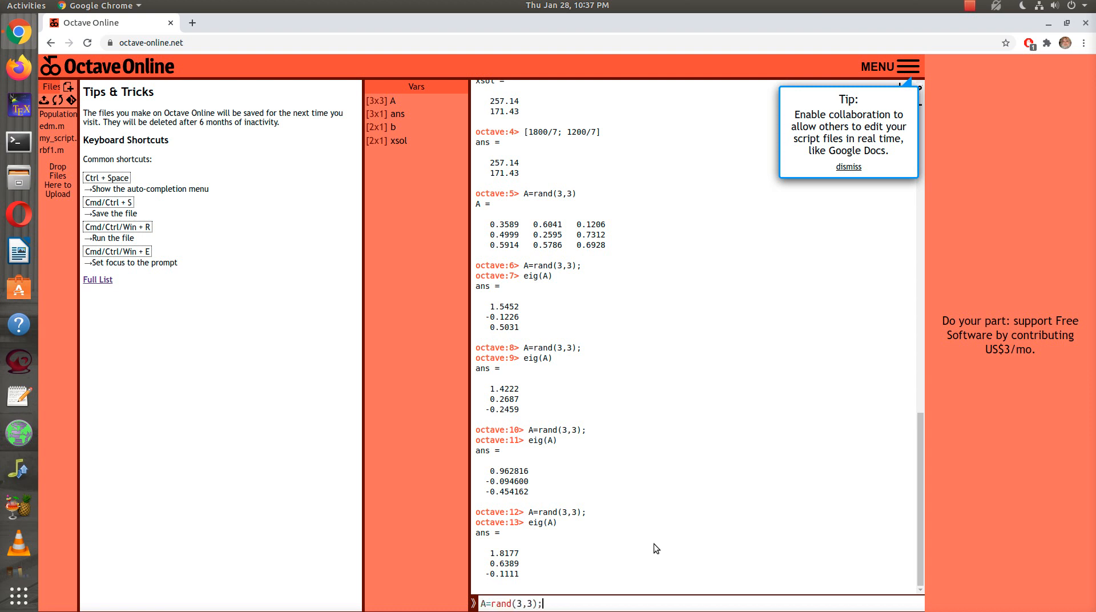
key(Return)
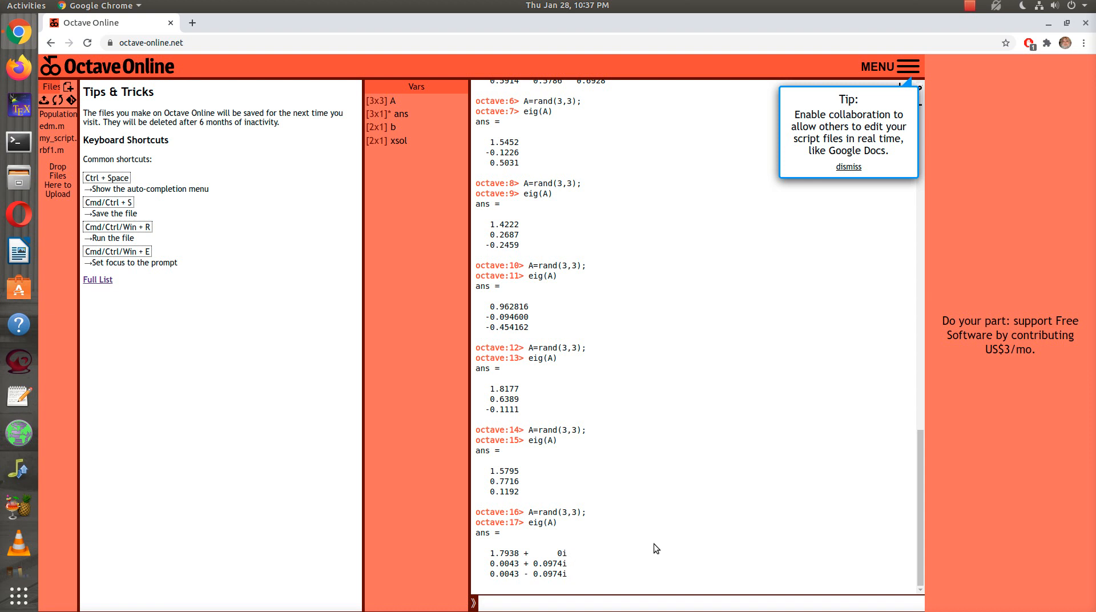
mouse_move(661, 534)
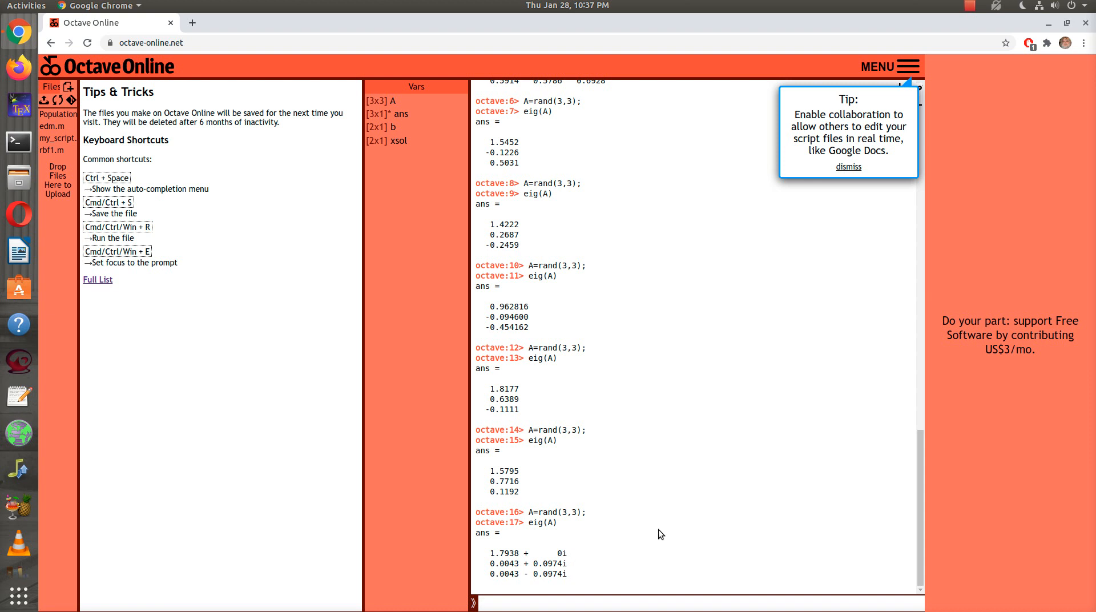
mouse_move(726, 540)
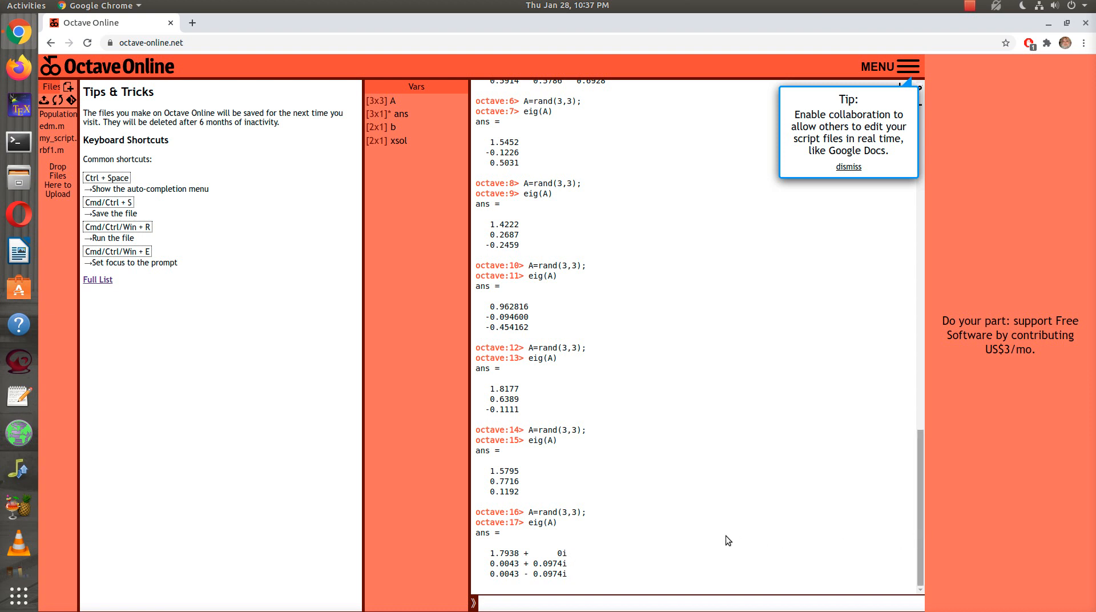
mouse_move(660, 543)
text([)
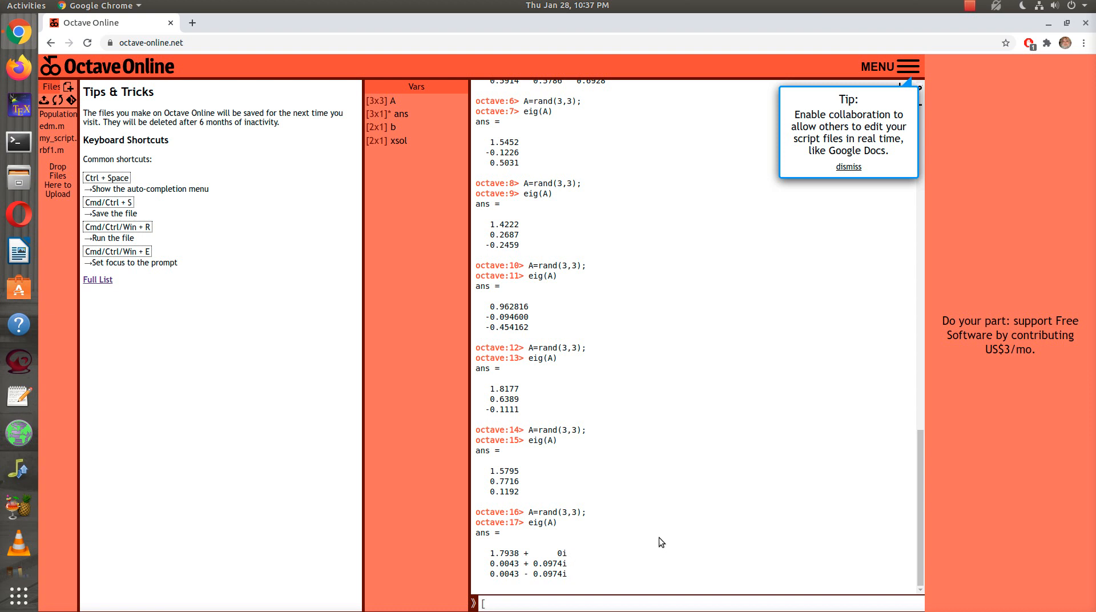
Evaluate [V,D]=eig(A) to get the eigenvector matrix V and diagonal eigenvalue matrix D
text(v)
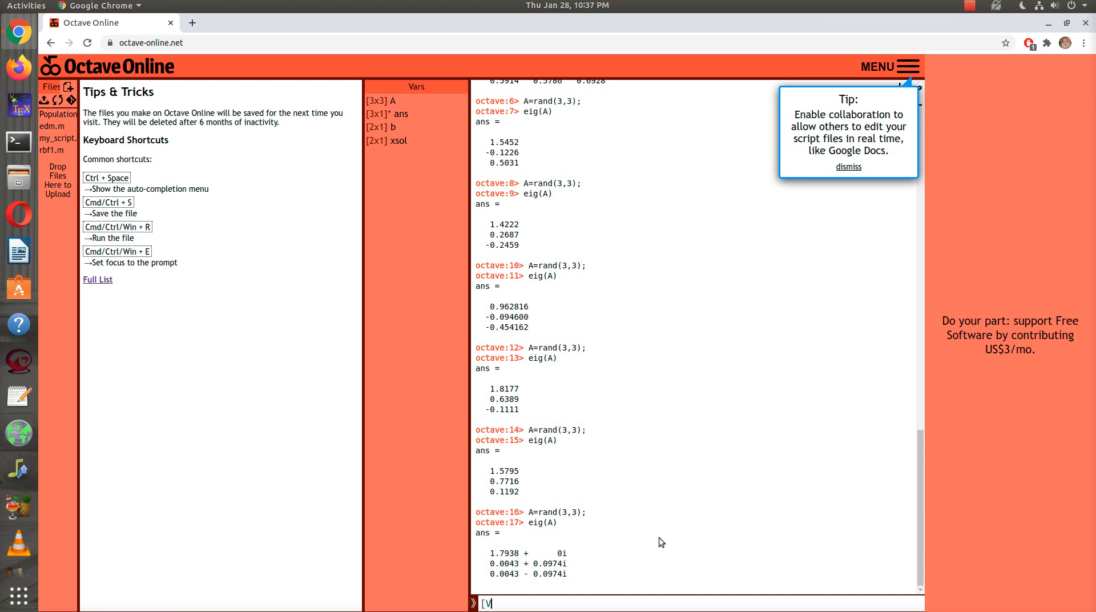
text(,D])
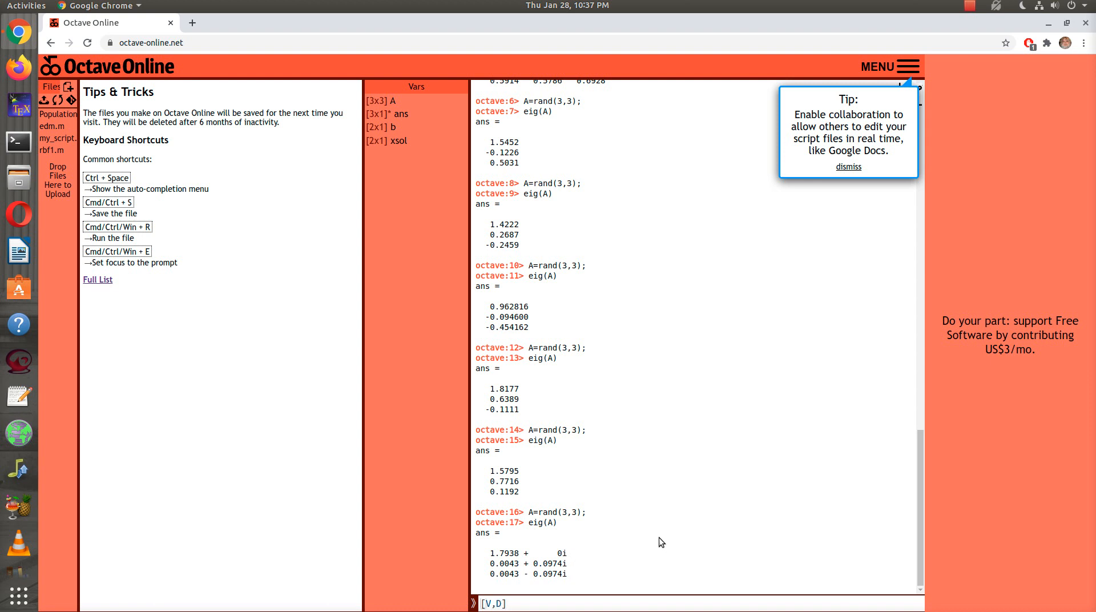
text(=eig(A))
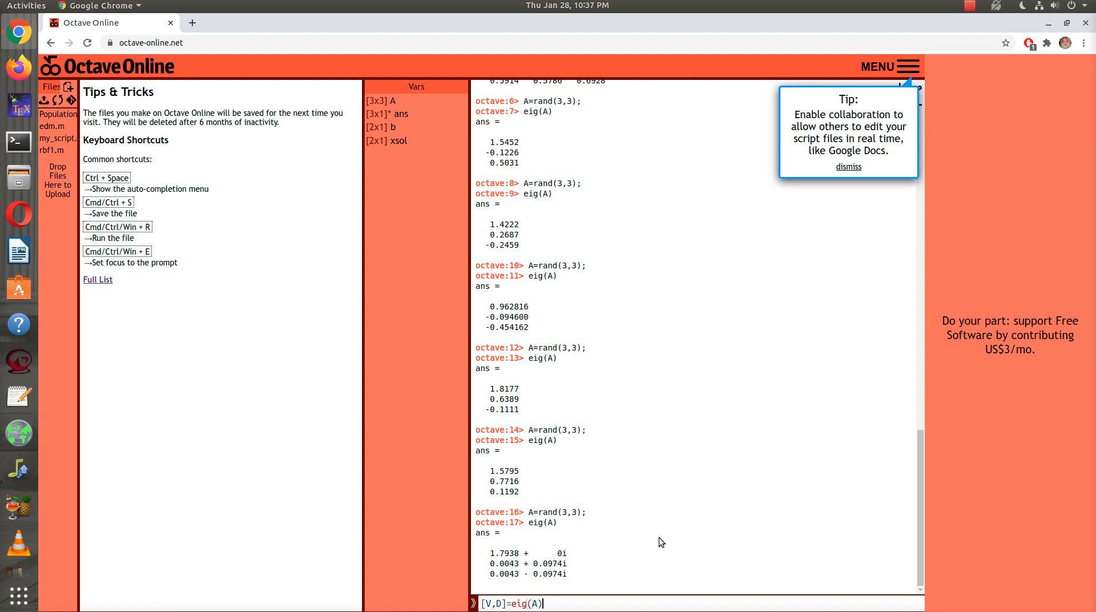
key(Return)
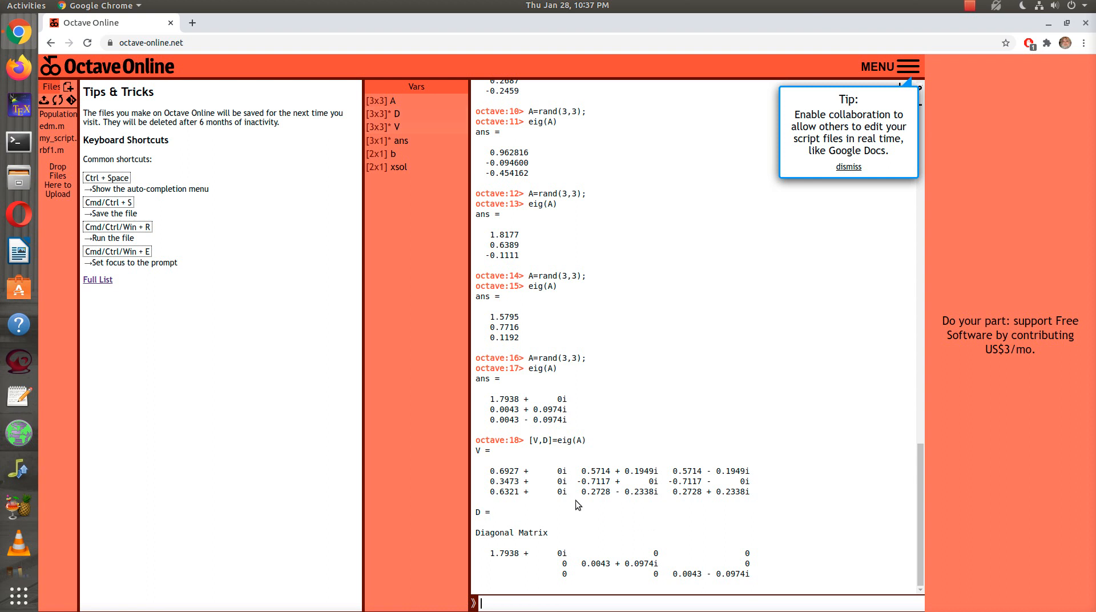
mouse_move(639, 493)
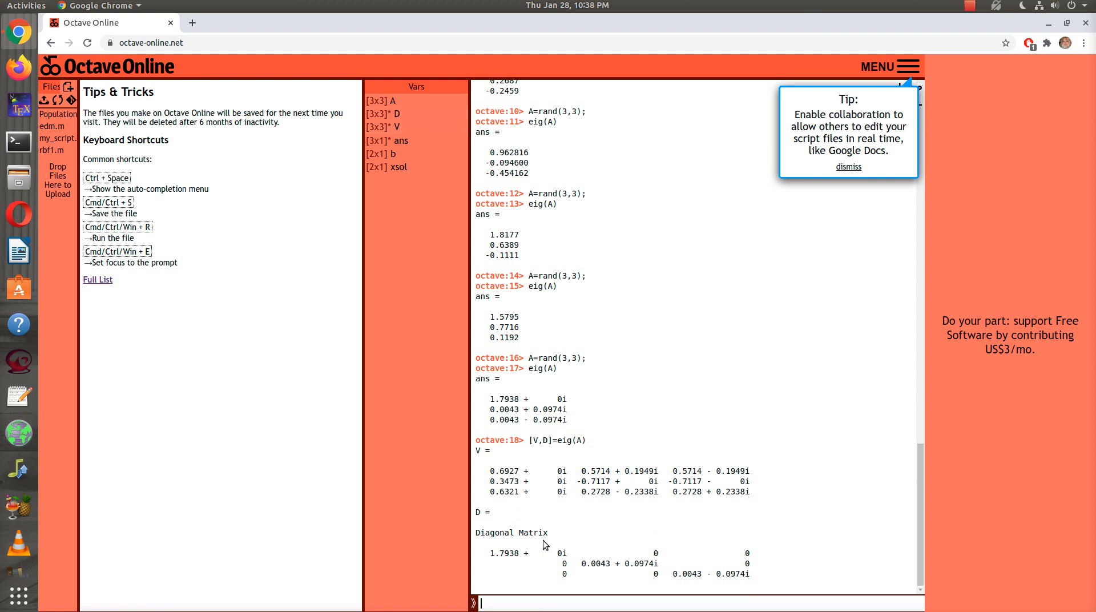
mouse_move(687, 590)
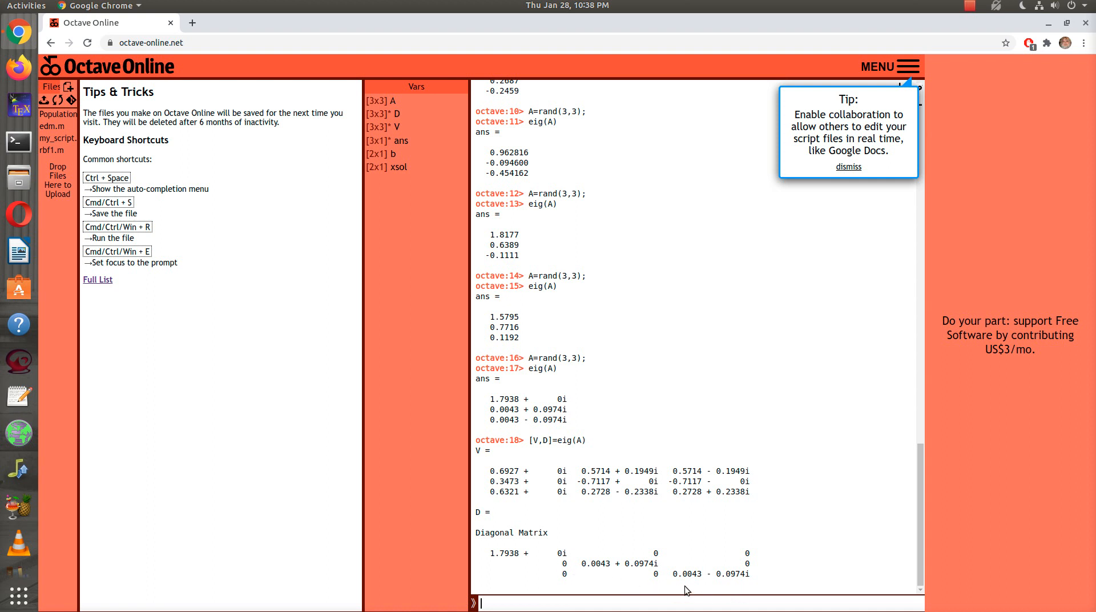
mouse_move(529, 551)
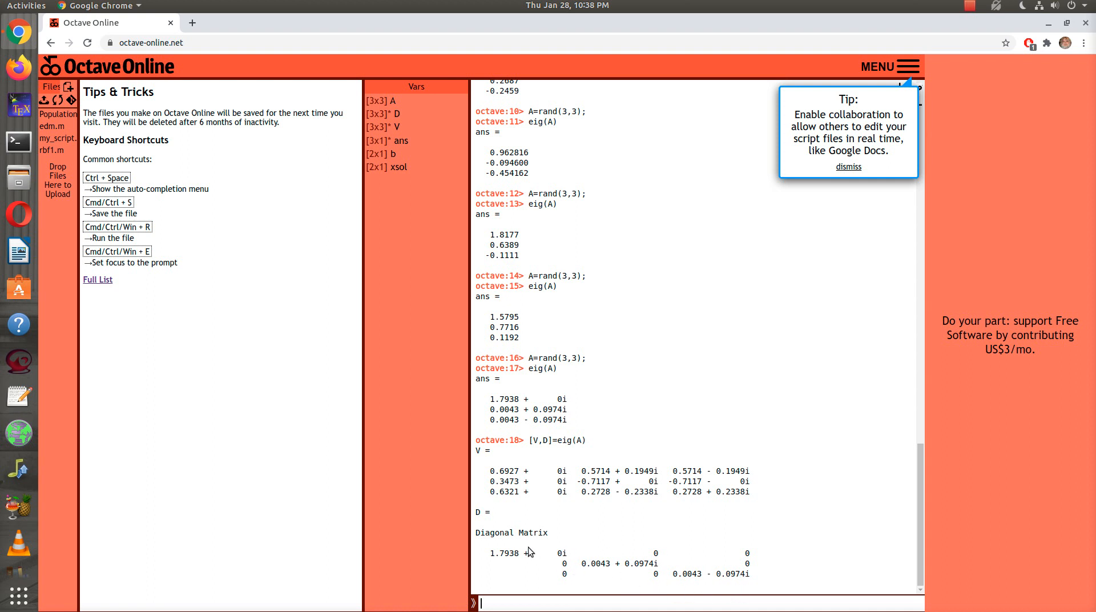
mouse_move(567, 474)
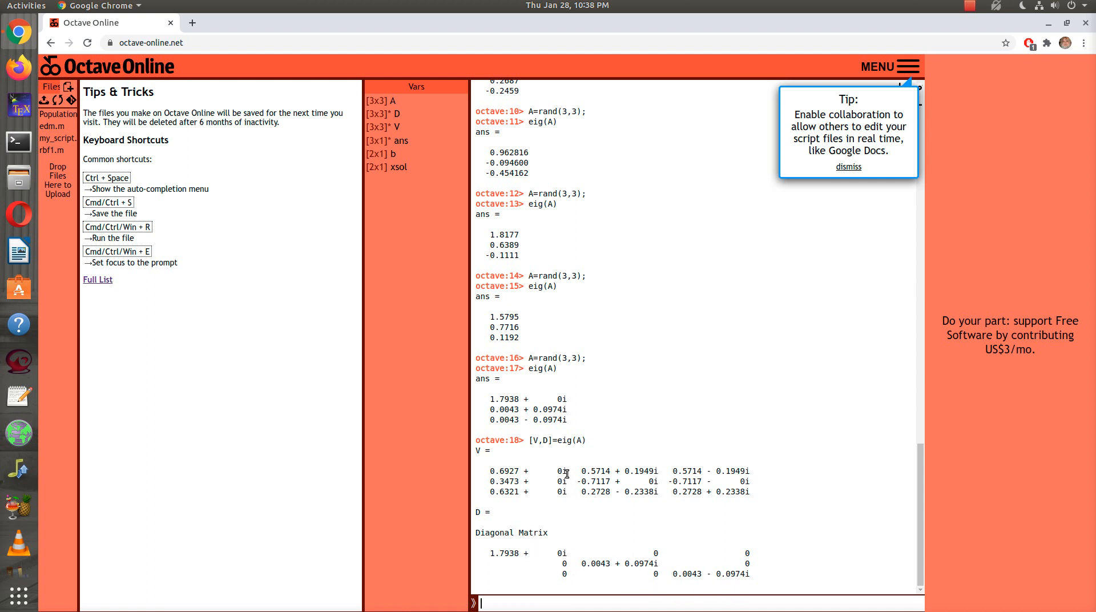
mouse_move(533, 467)
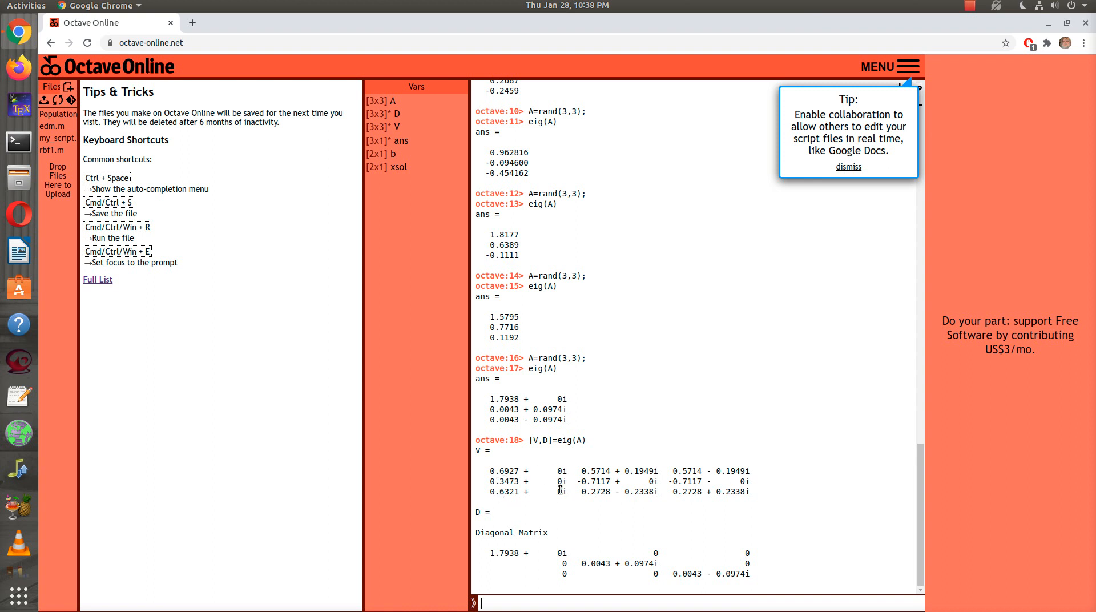
mouse_move(638, 497)
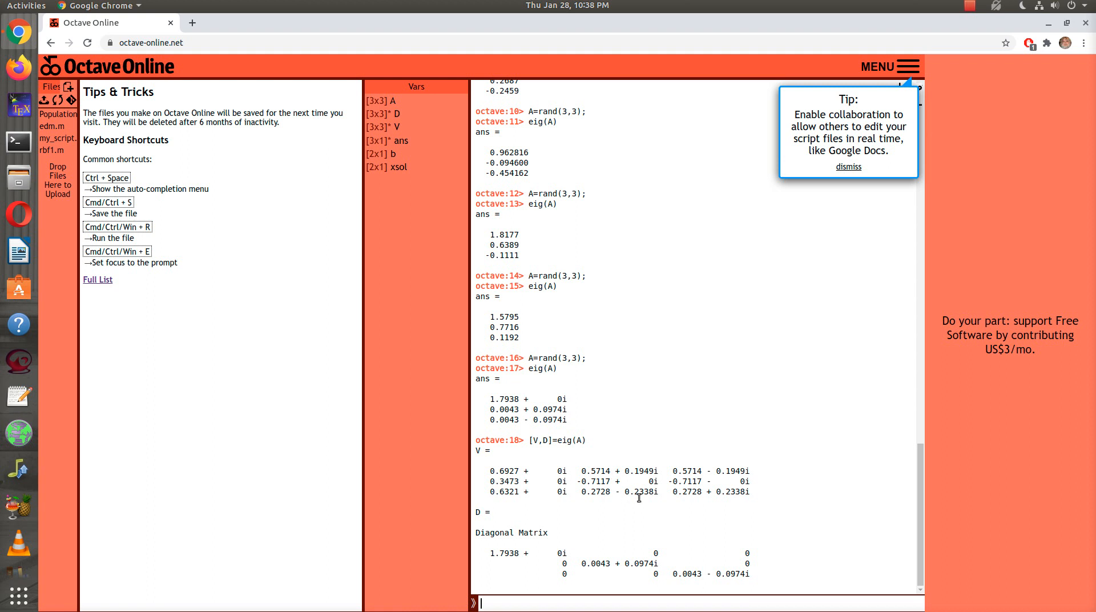
mouse_move(646, 580)
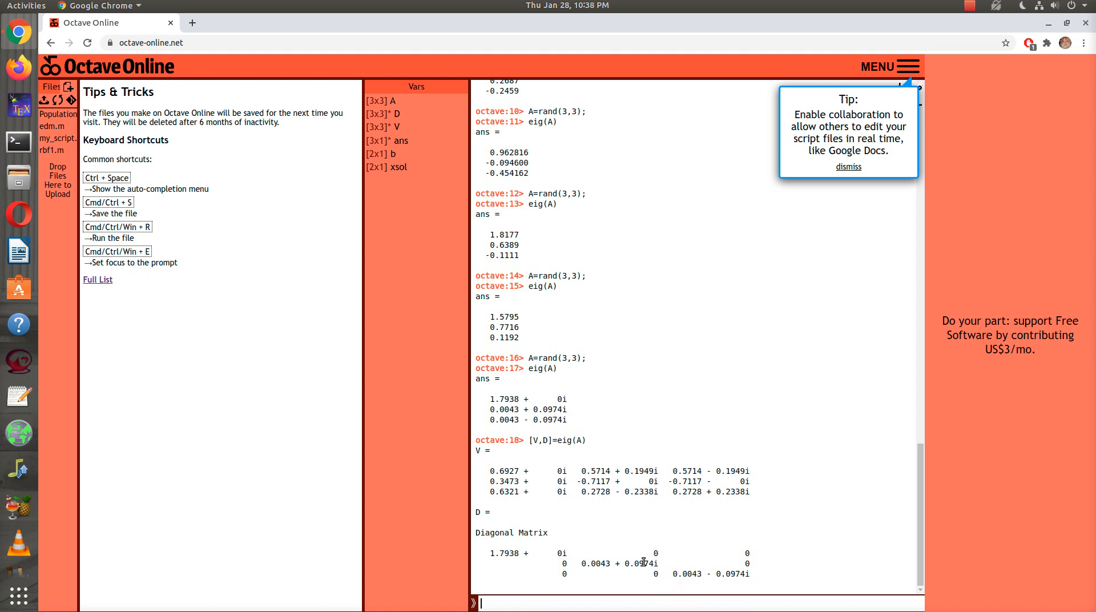
mouse_move(649, 392)
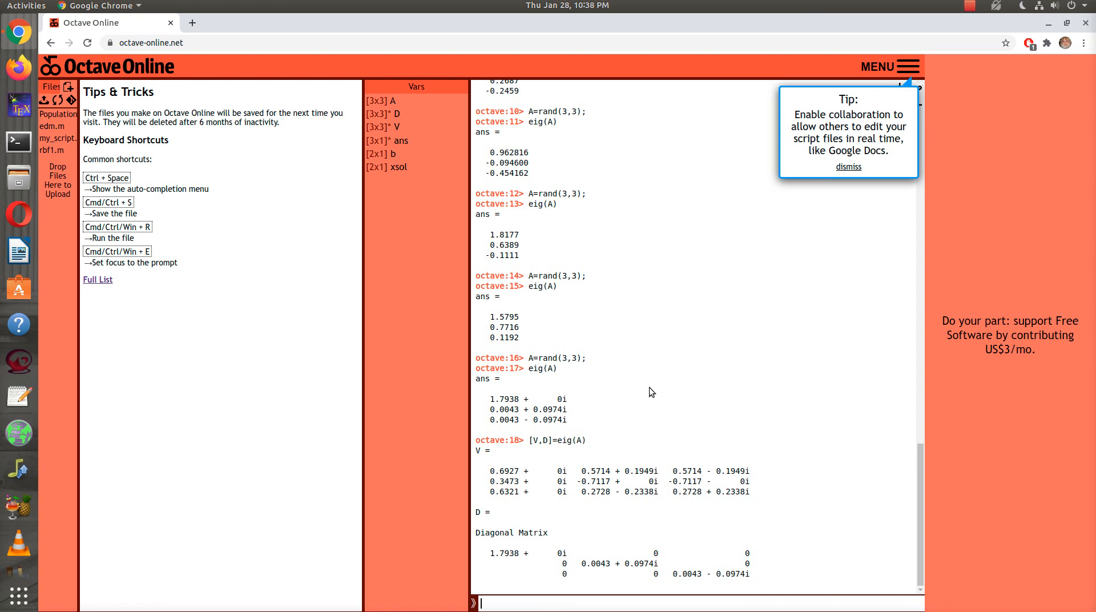
mouse_move(617, 399)
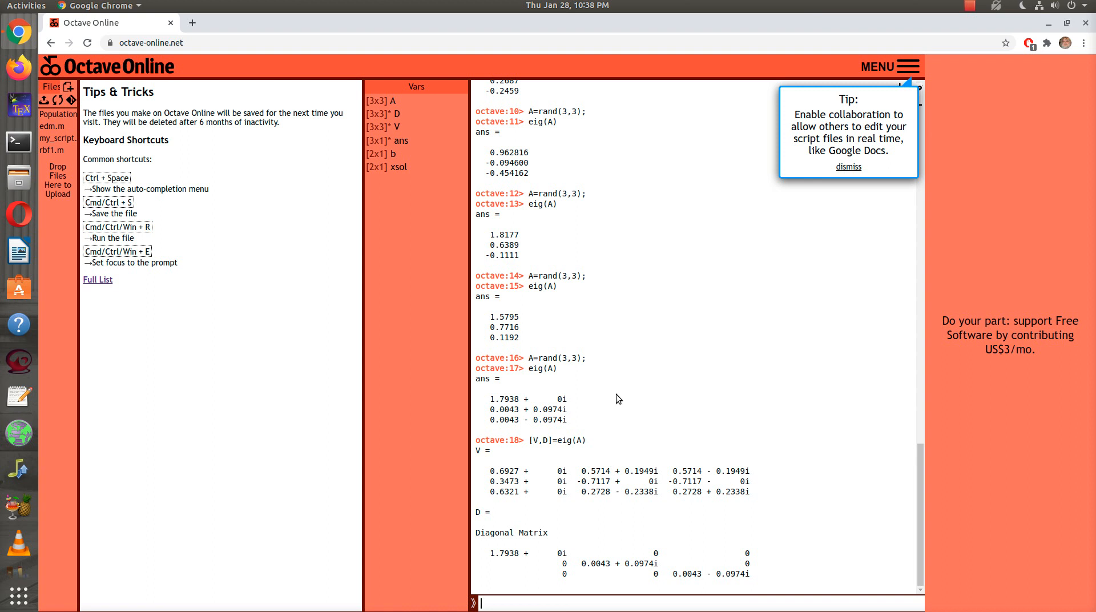
mouse_move(596, 492)
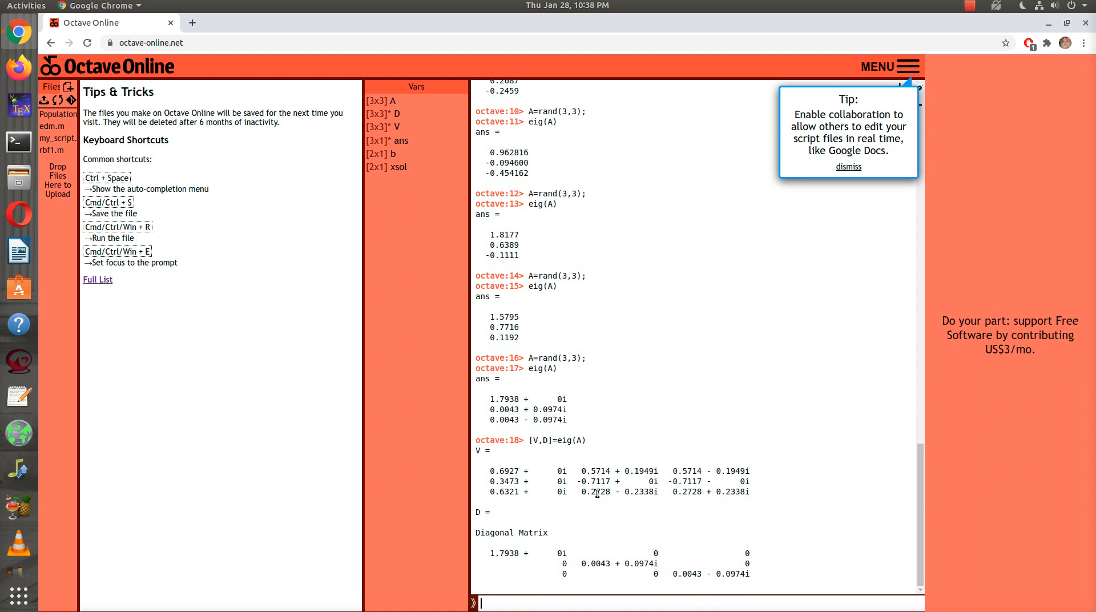
mouse_move(475, 304)
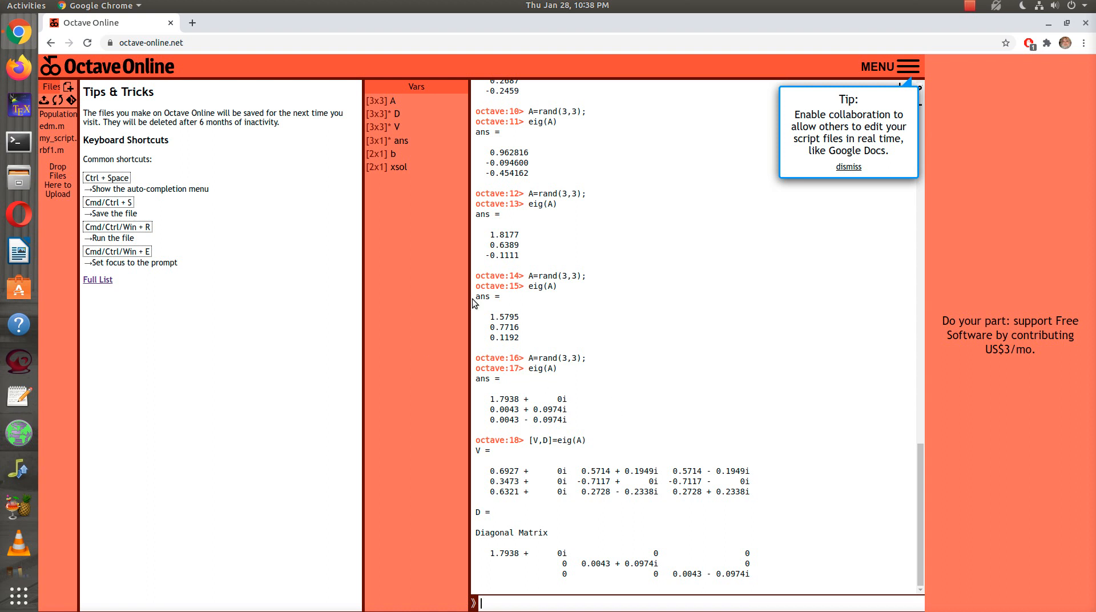
mouse_move(720, 243)
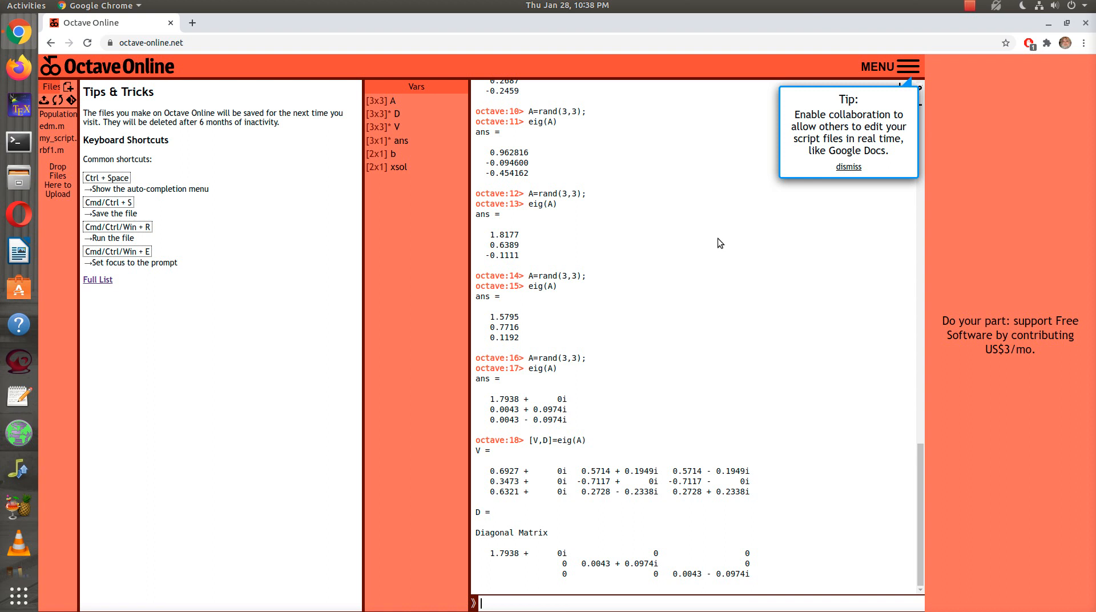
mouse_move(573, 371)
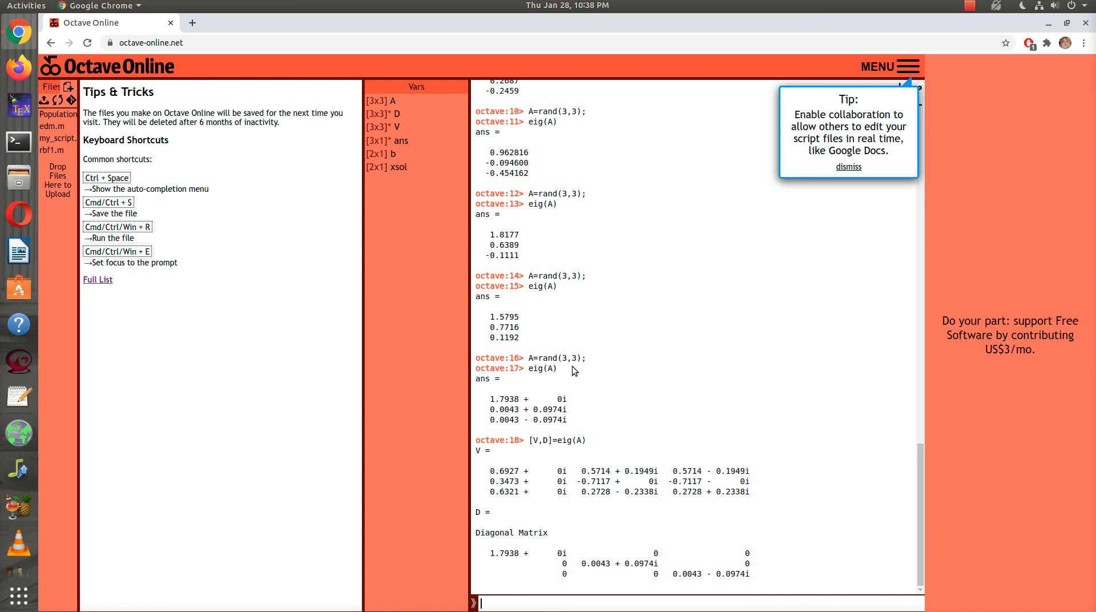
mouse_move(606, 486)
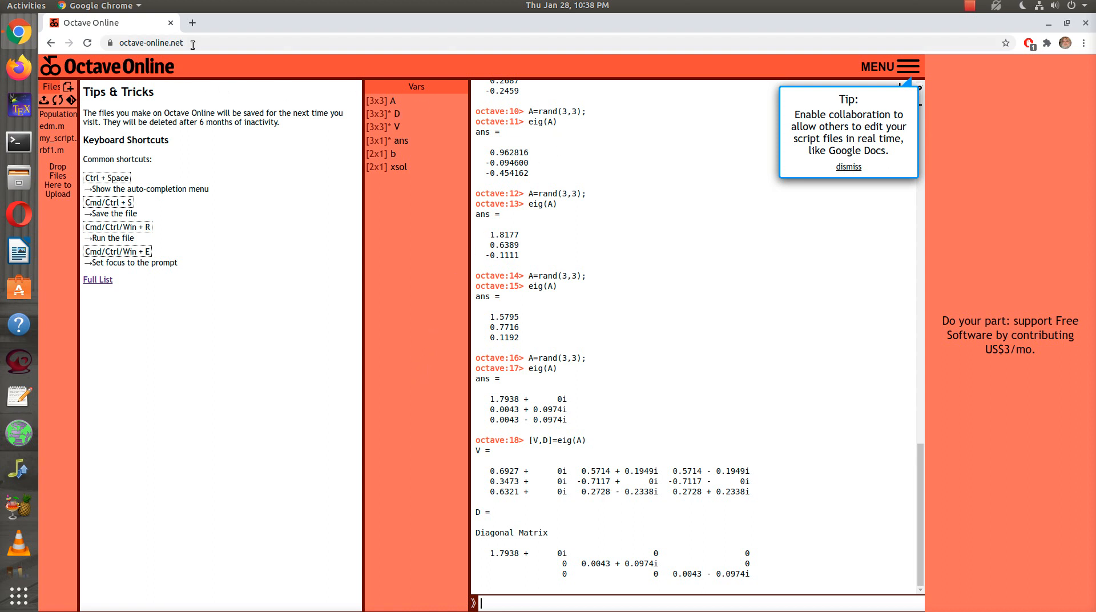
mouse_move(664, 344)
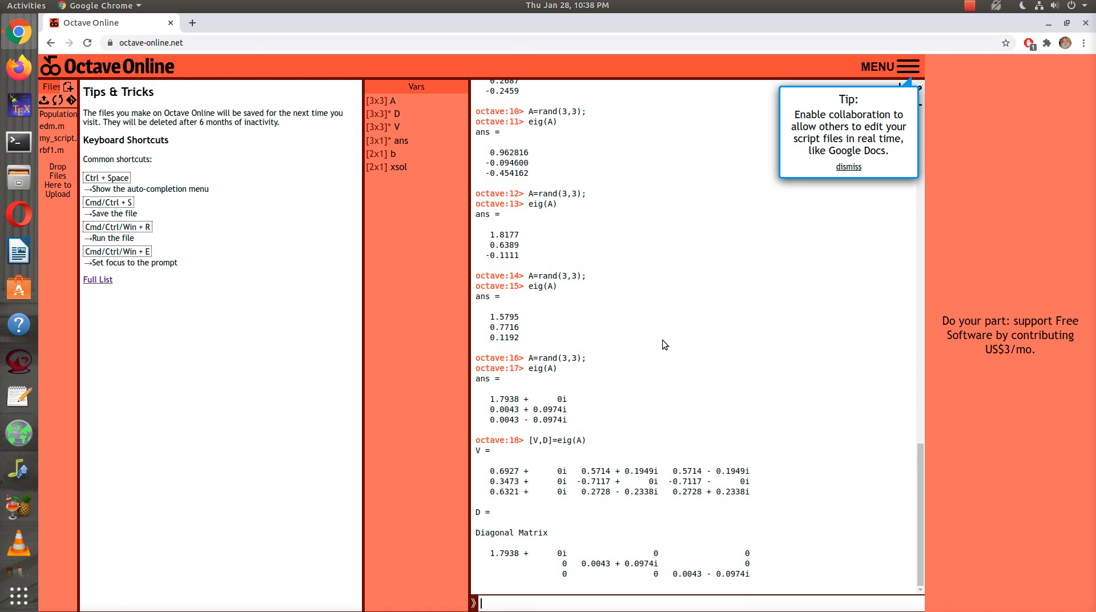
mouse_move(652, 322)
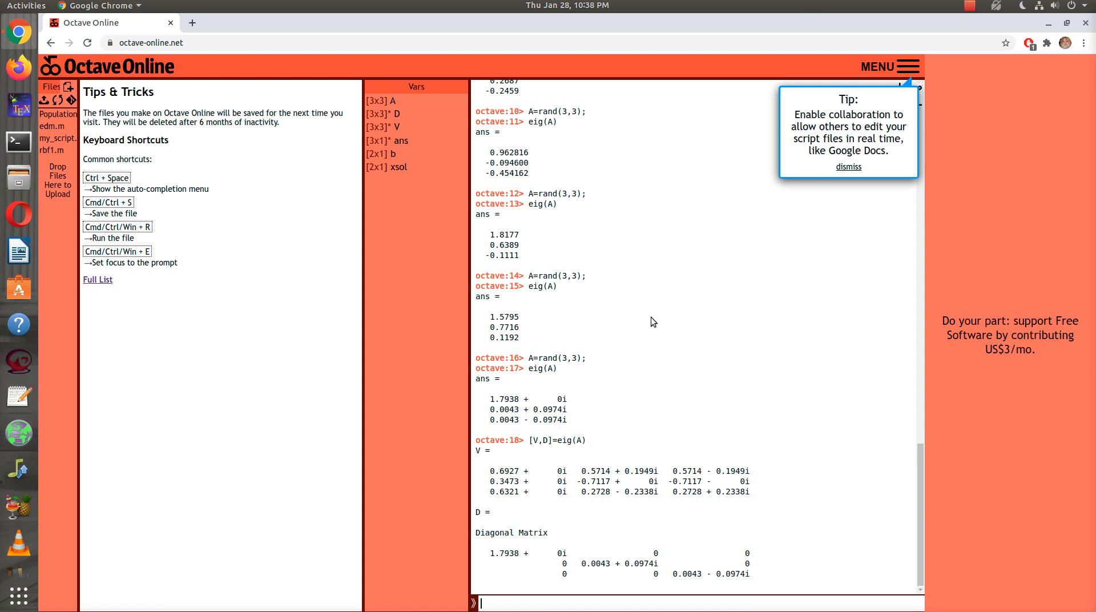
mouse_move(664, 335)
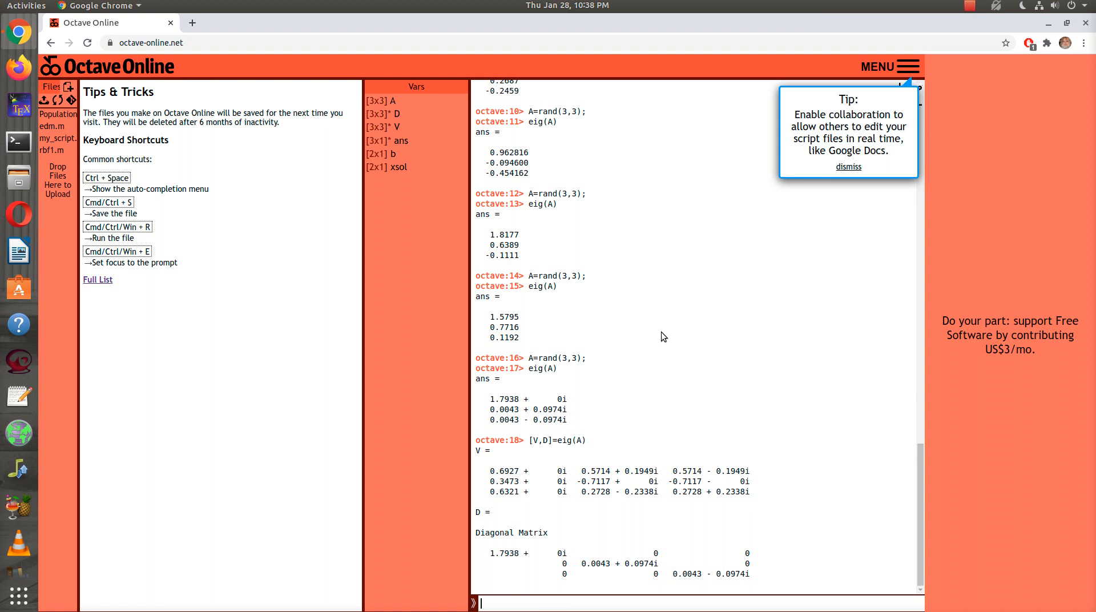
mouse_move(728, 524)
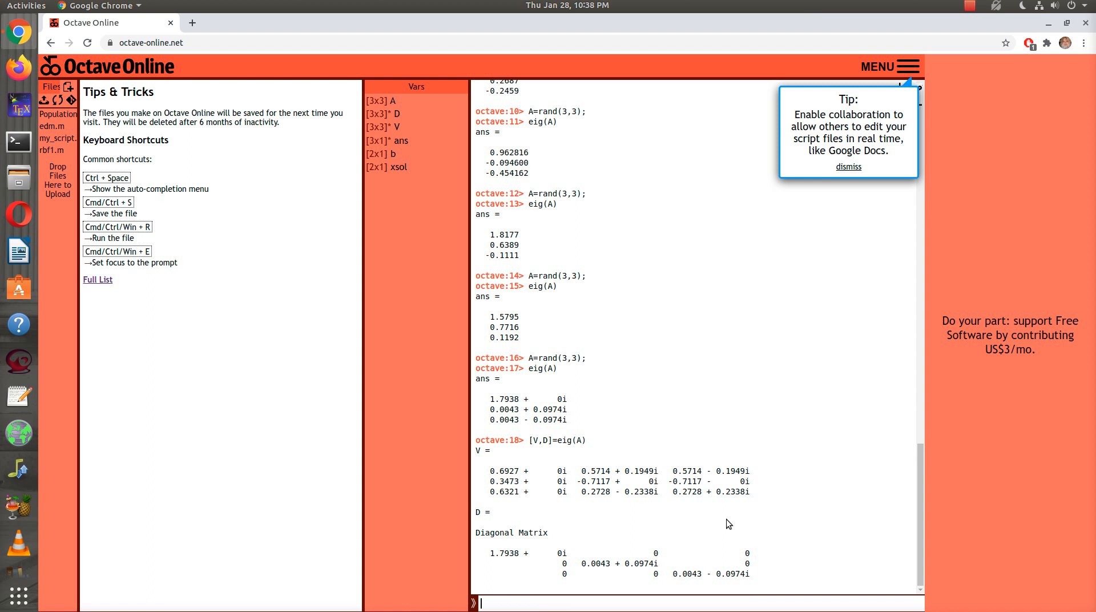
mouse_move(732, 520)
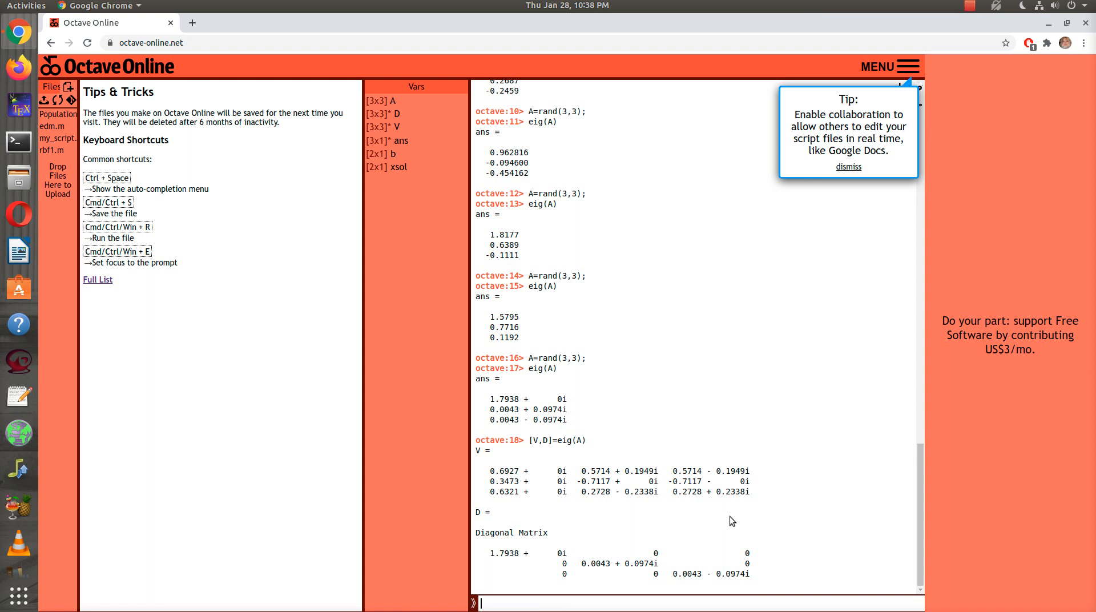
mouse_move(742, 520)
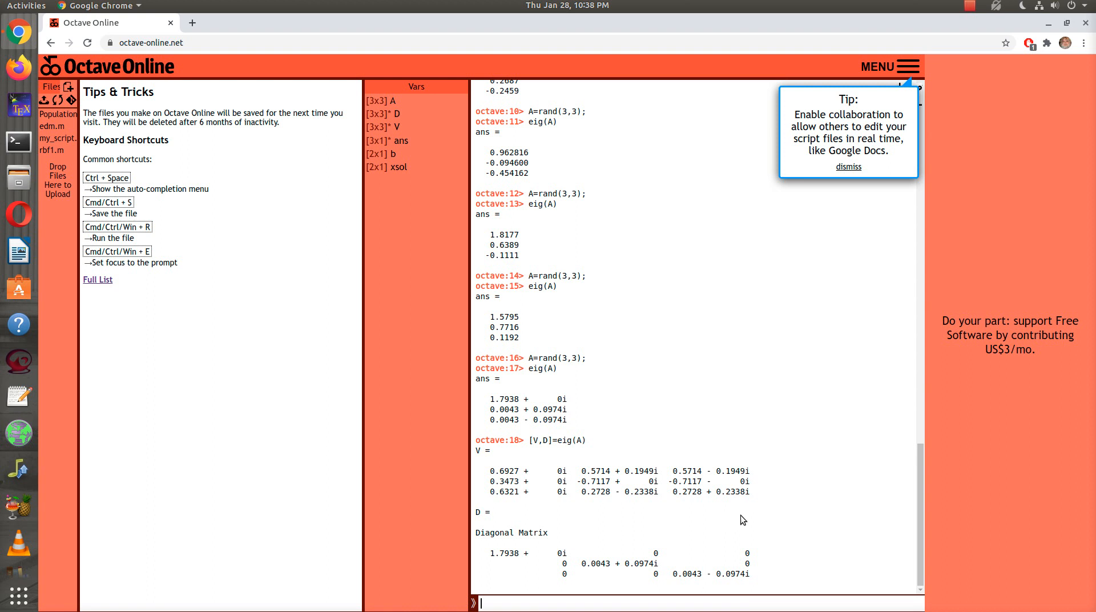
mouse_move(844, 239)
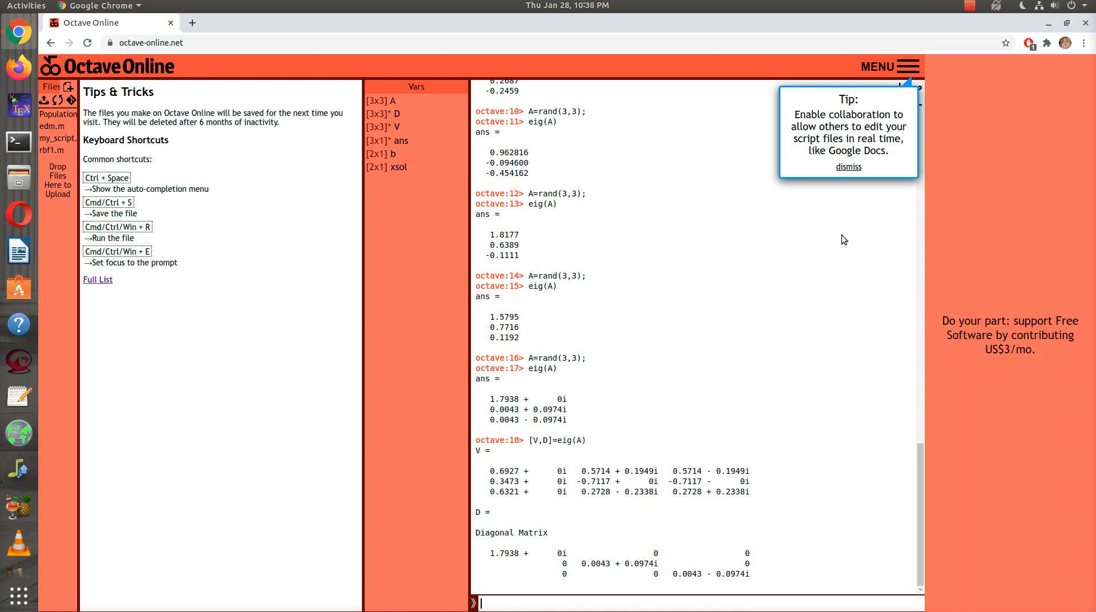
mouse_move(807, 97)
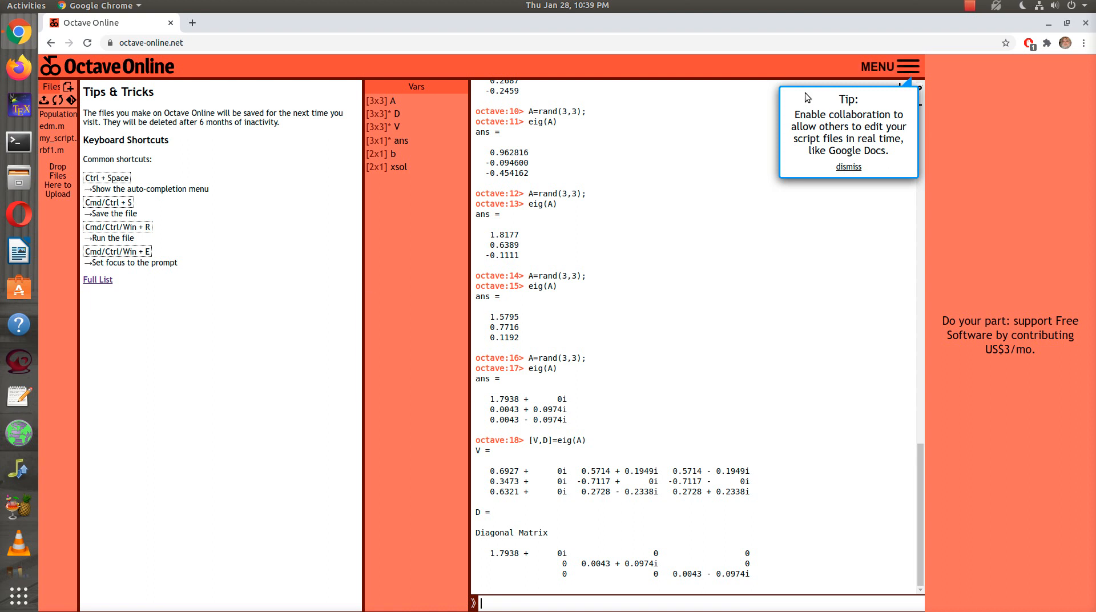
mouse_move(729, 126)
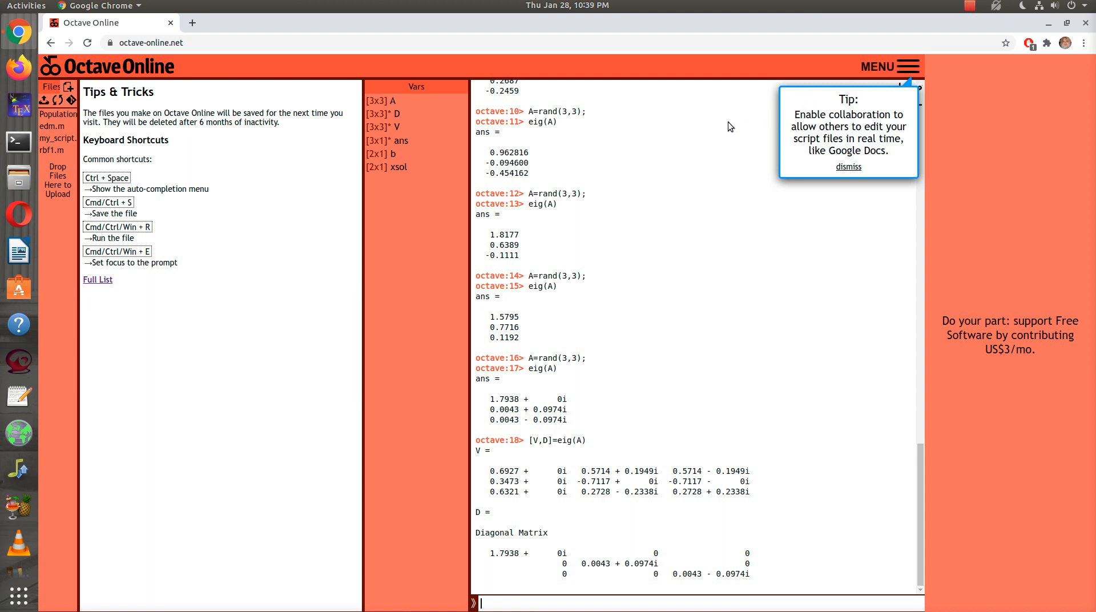
mouse_move(740, 136)
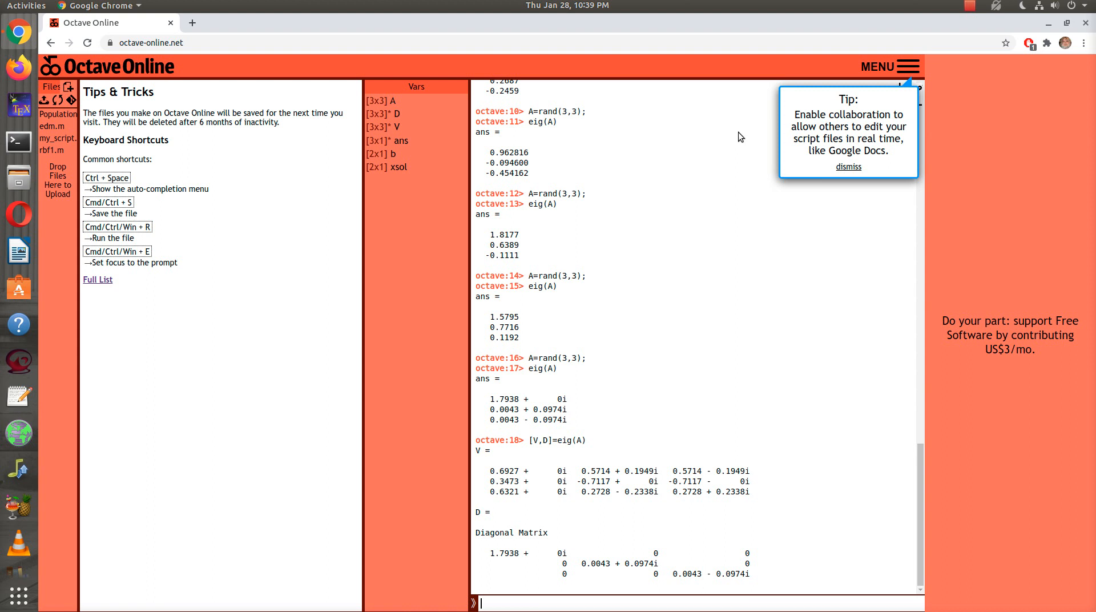
mouse_move(851, 309)
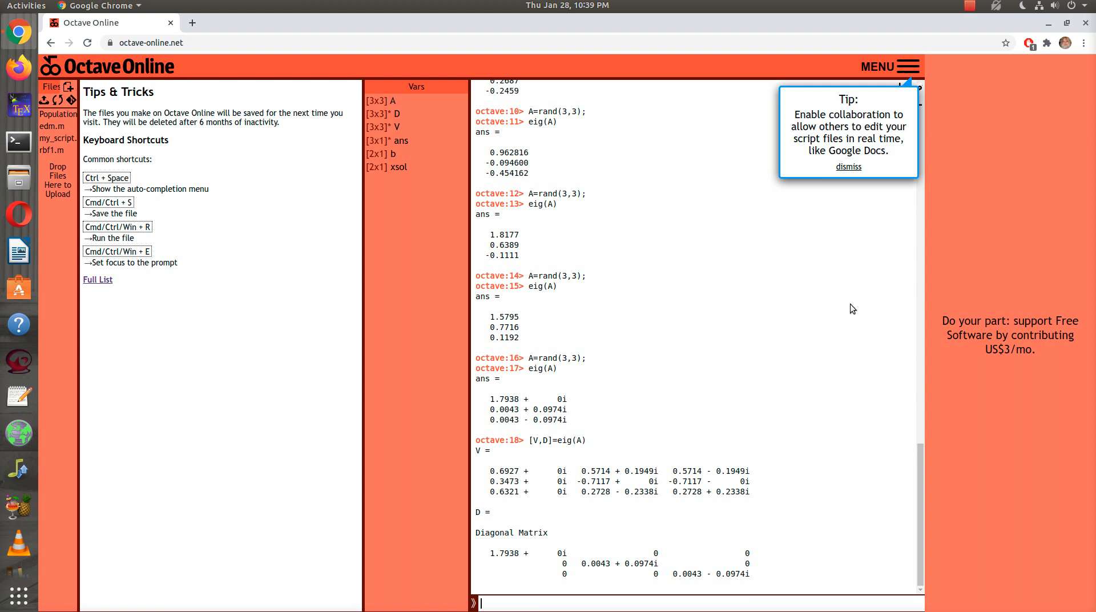